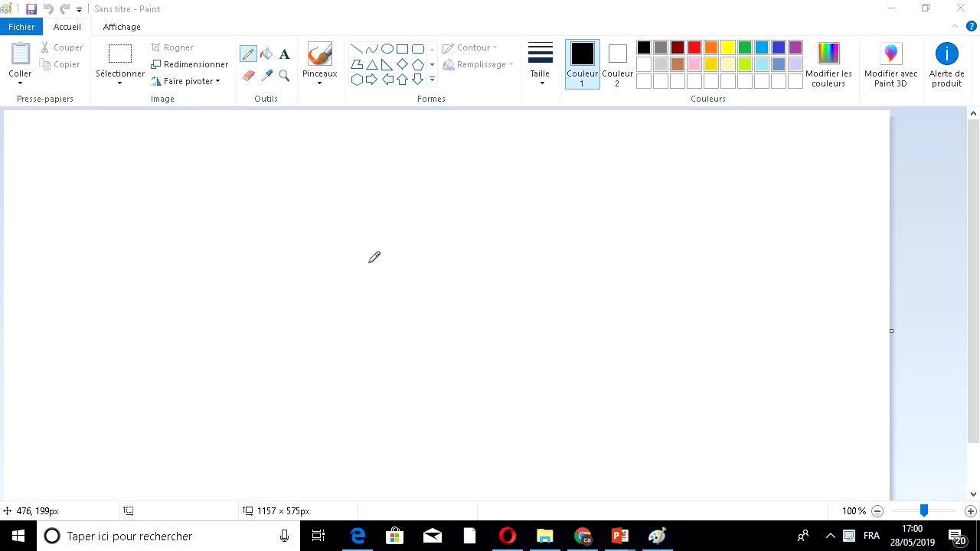
pyautogui.moveTo(345, 182)
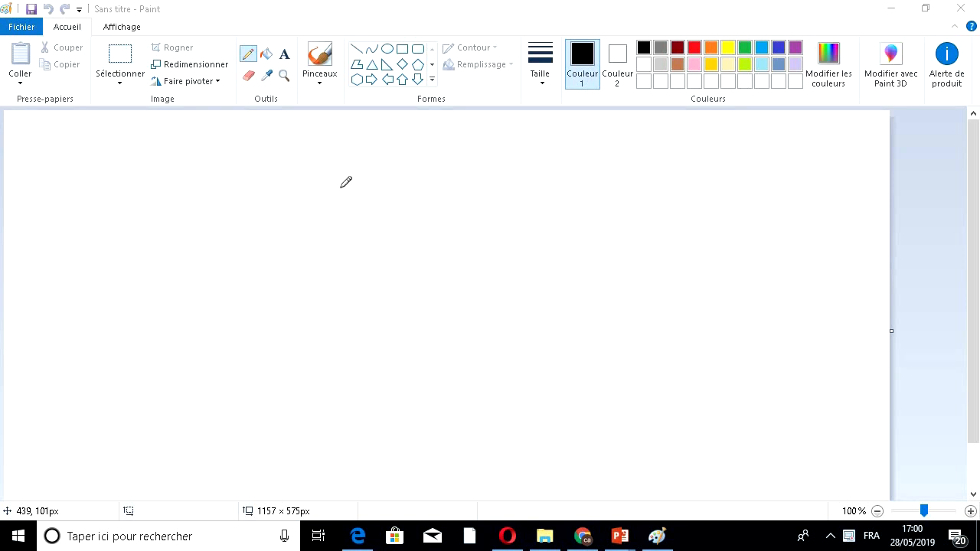
pyautogui.moveTo(361, 181)
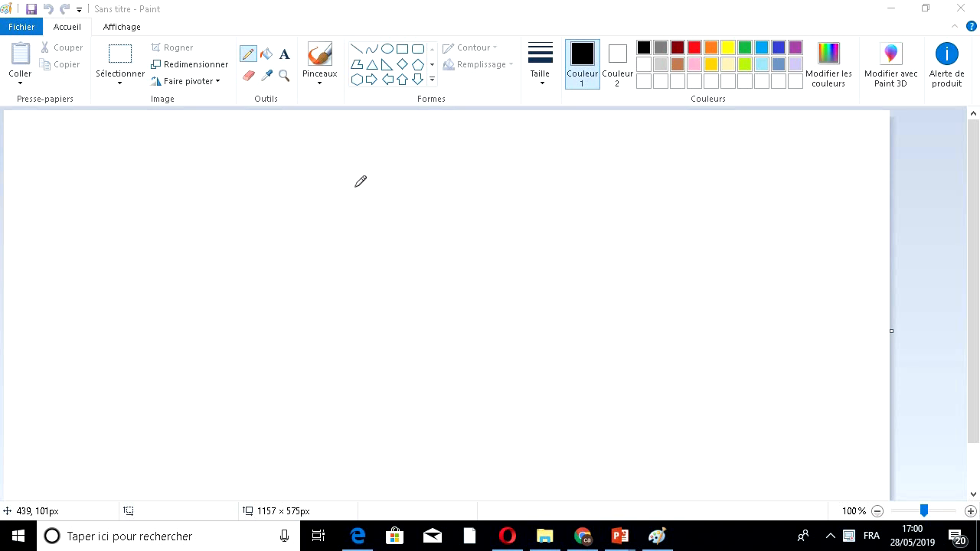
pyautogui.moveTo(426, 214)
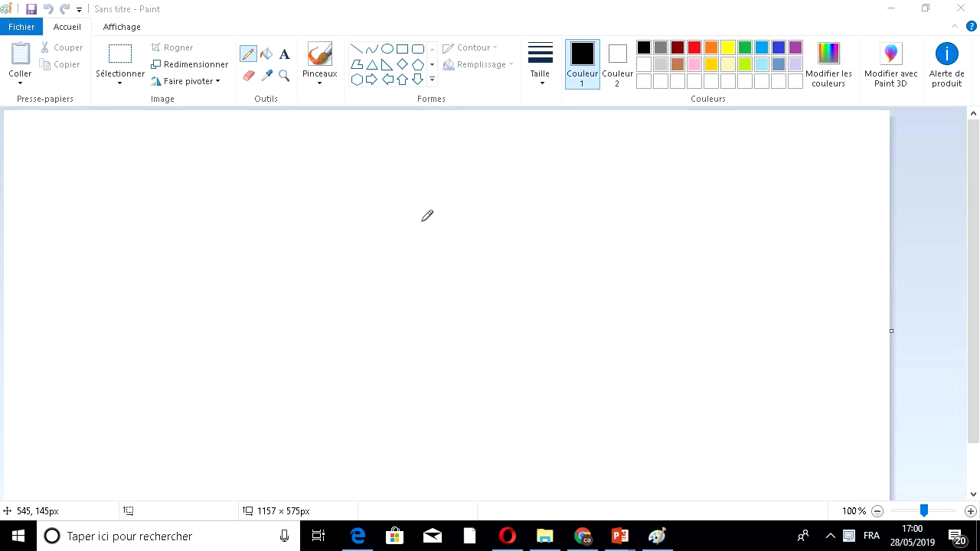
pyautogui.moveTo(379, 234)
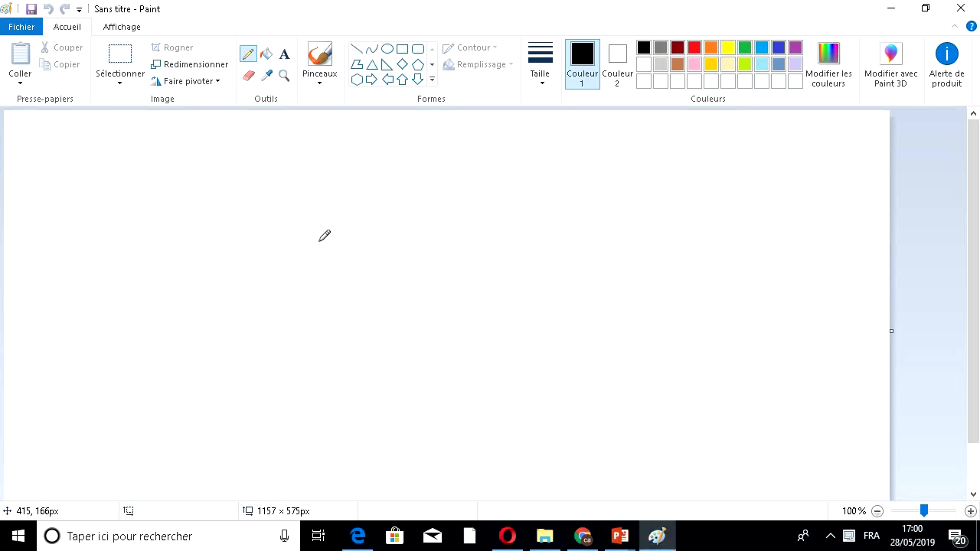
# - Draw two freehand oval cell outlines side by side near the canvas centre
pyautogui.moveTo(318, 237); pyautogui.dragTo(339, 260)
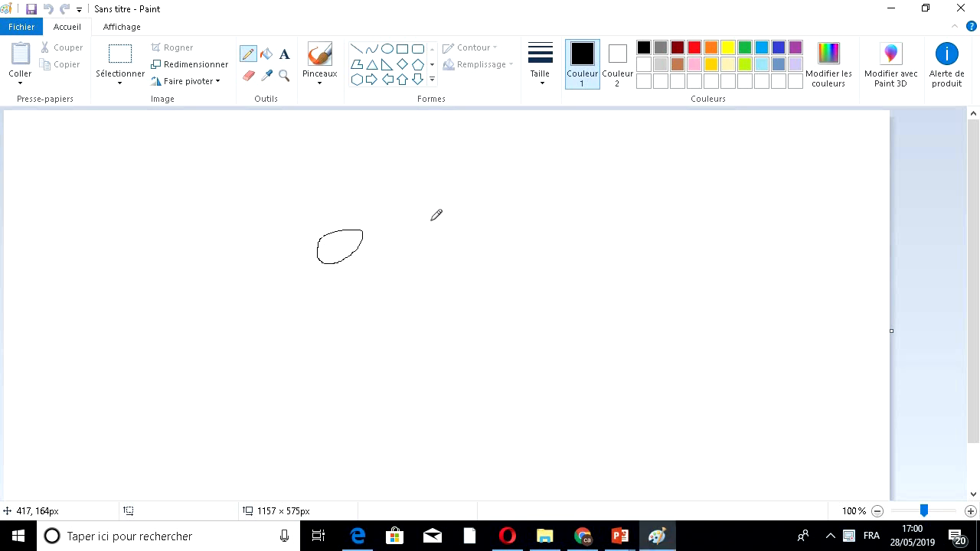
pyautogui.moveTo(459, 222); pyautogui.dragTo(459, 257)
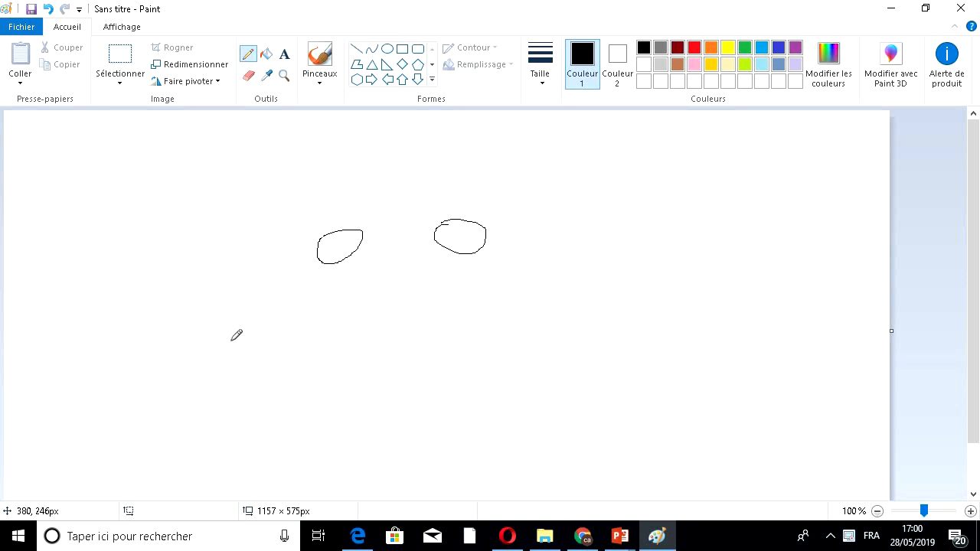
pyautogui.moveTo(229, 340)
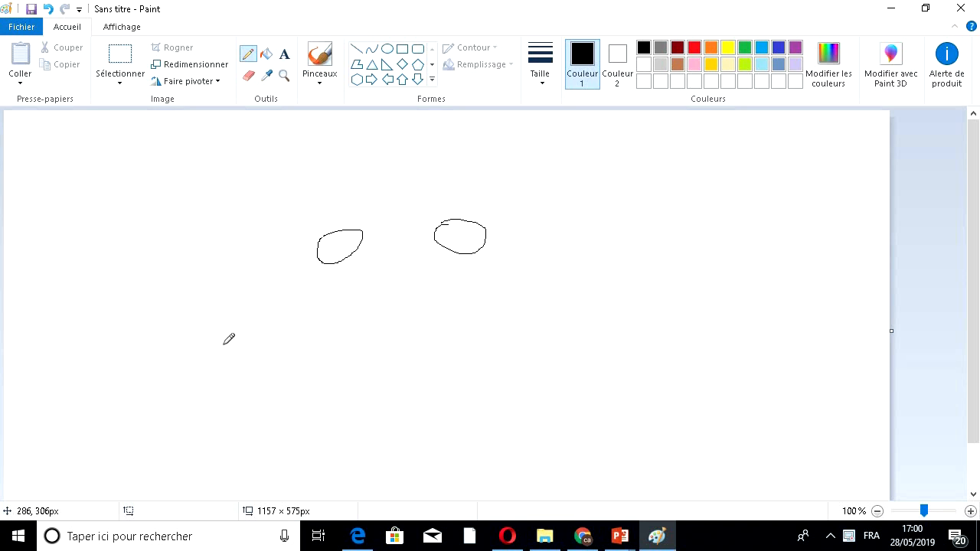
pyautogui.moveTo(288, 266)
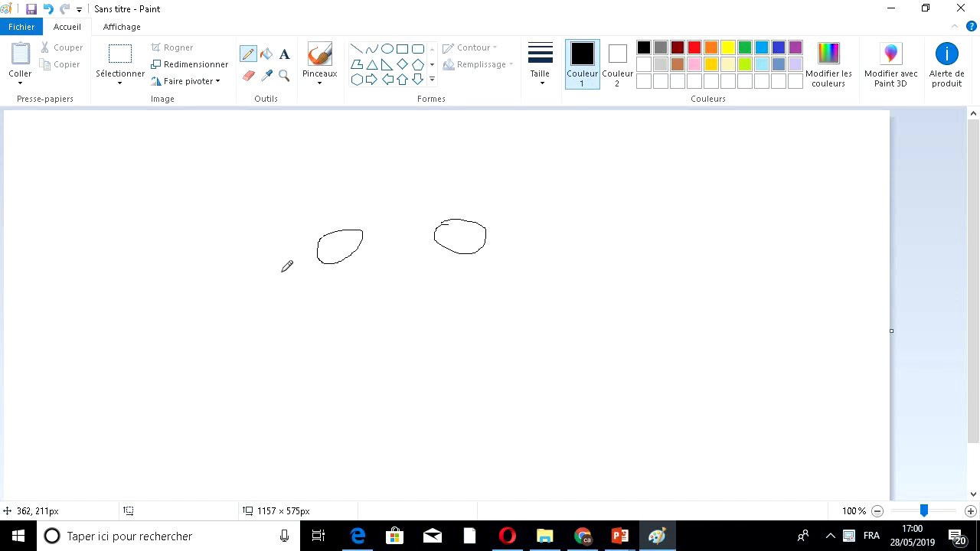
pyautogui.moveTo(276, 248)
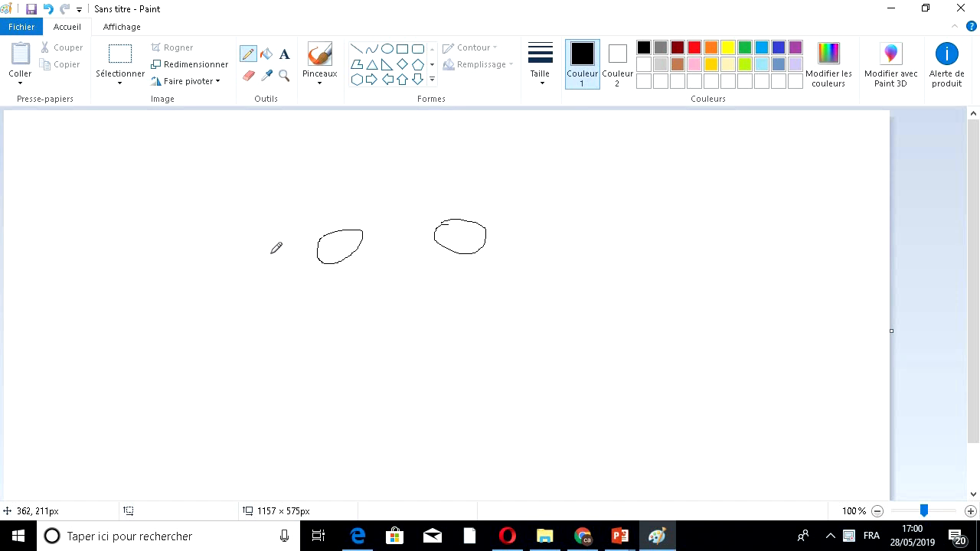
pyautogui.moveTo(288, 188)
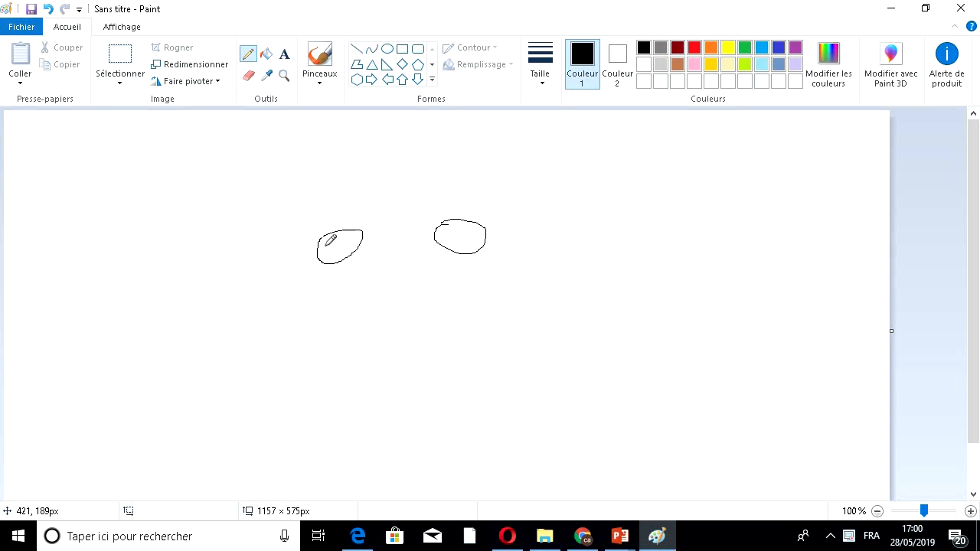
pyautogui.moveTo(511, 225)
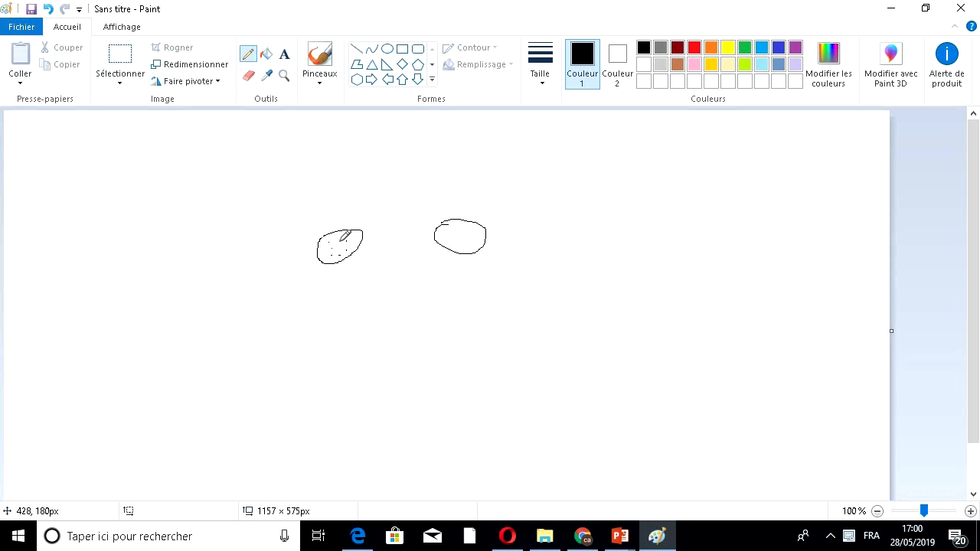
pyautogui.moveTo(69, 141)
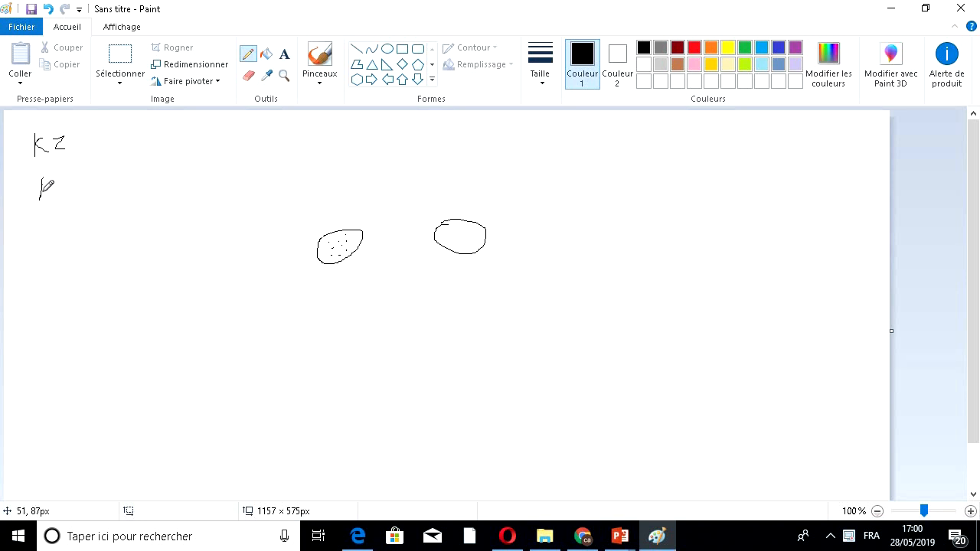
# - Finish handwriting the letters AC directly beneath KZ in the top-left corner
pyautogui.moveTo(60, 181); pyautogui.dragTo(69, 198)
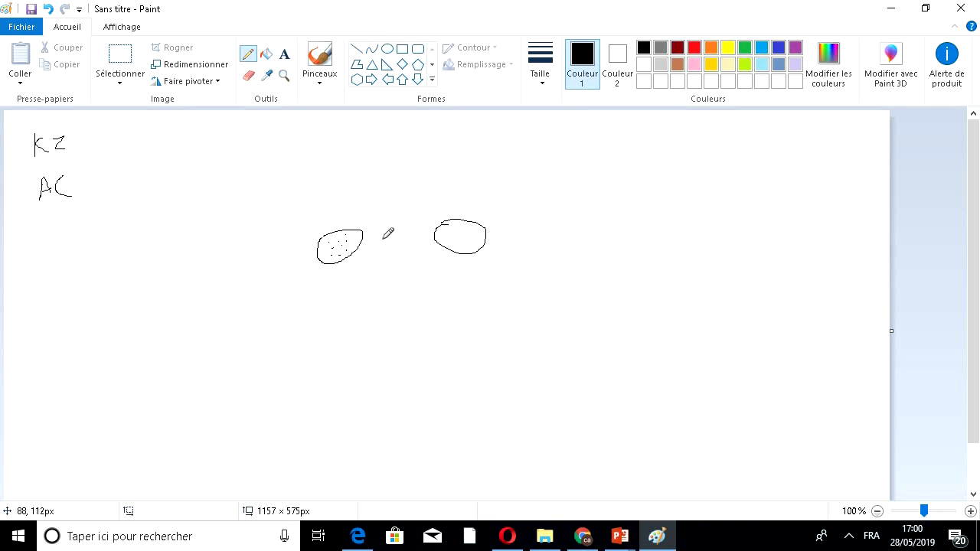
pyautogui.moveTo(382, 236)
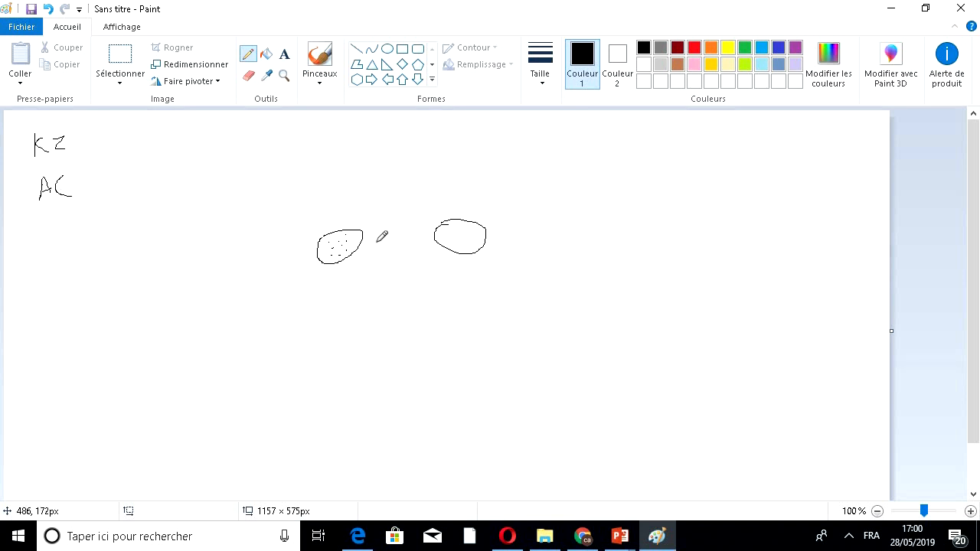
pyautogui.moveTo(374, 158)
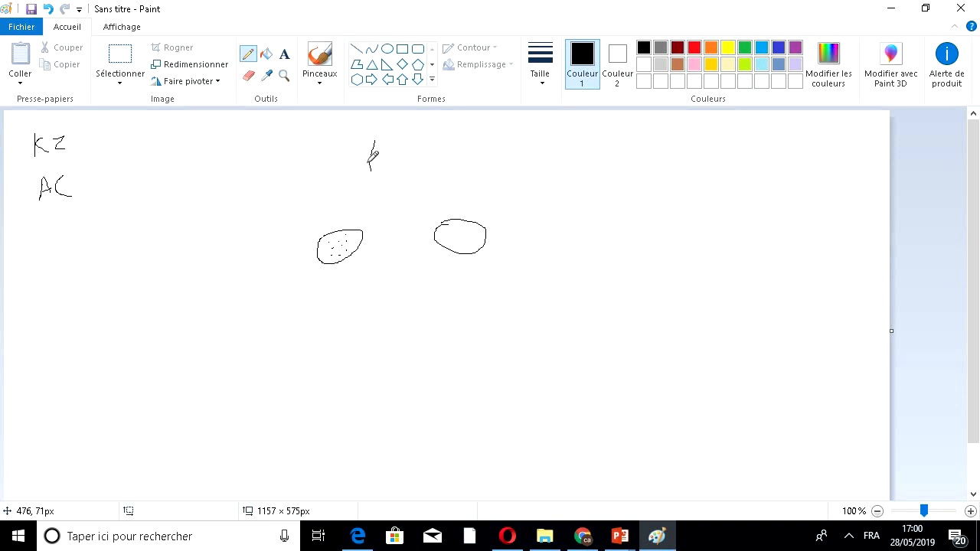
pyautogui.moveTo(371, 160)
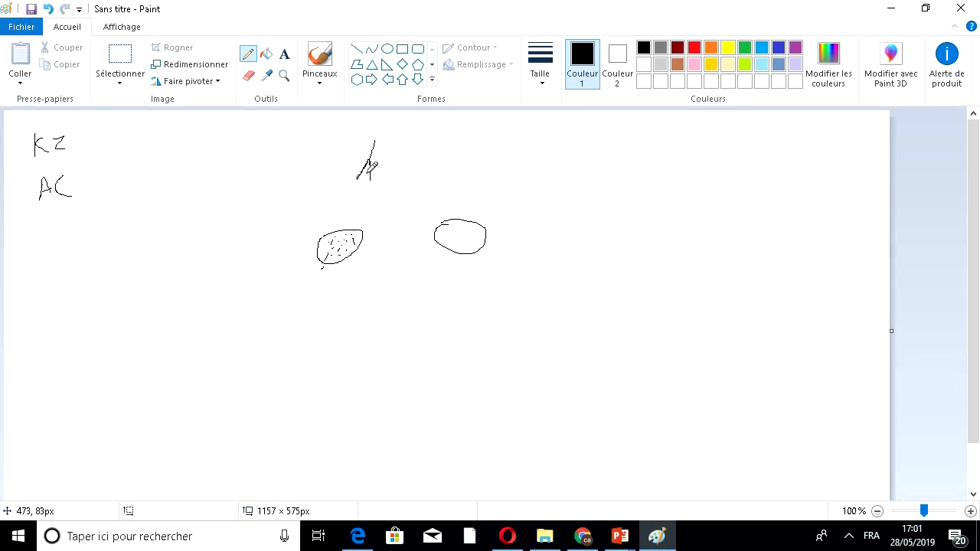
pyautogui.moveTo(369, 162)
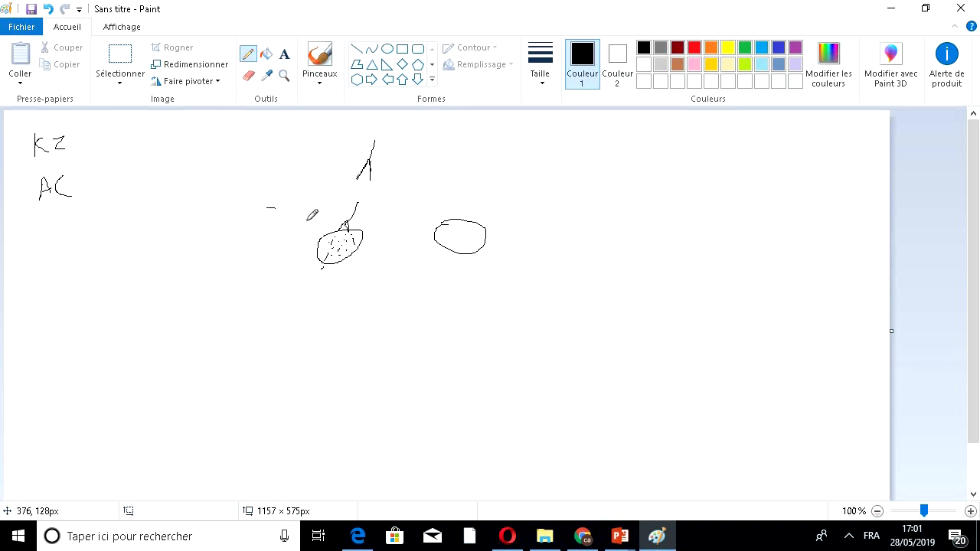
# - Draw short antibody strokes radiating out from the dotted left cell
pyautogui.moveTo(291, 211); pyautogui.dragTo(320, 272)
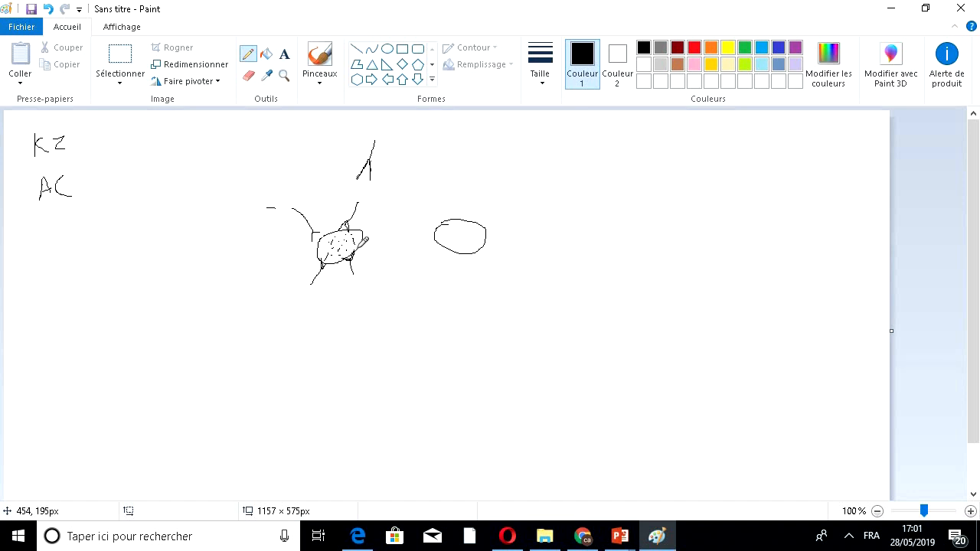
pyautogui.moveTo(382, 194)
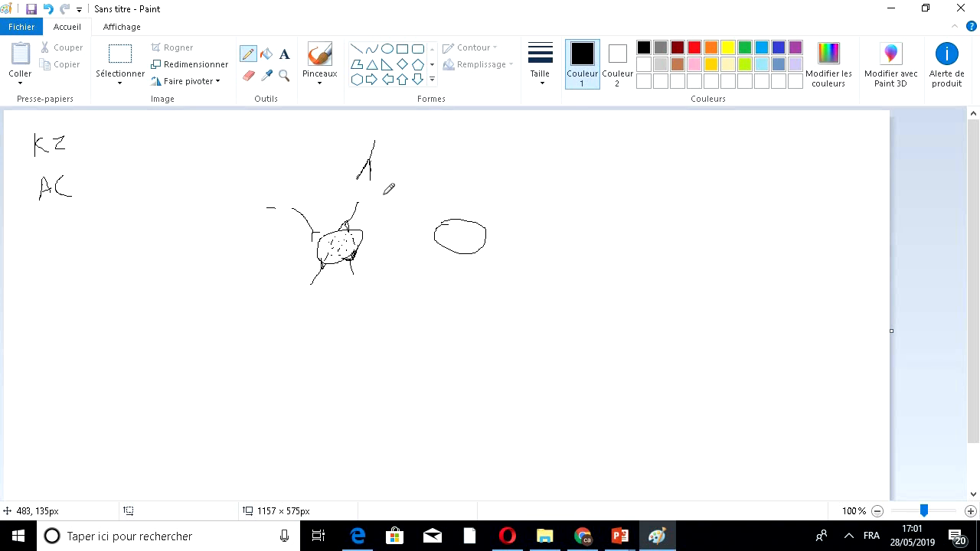
pyautogui.moveTo(763, 153)
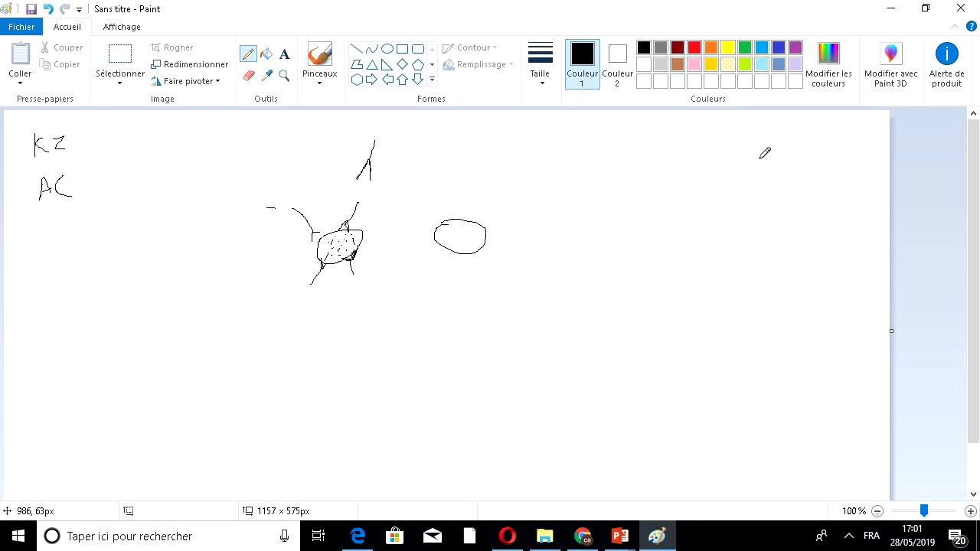
pyautogui.moveTo(398, 186)
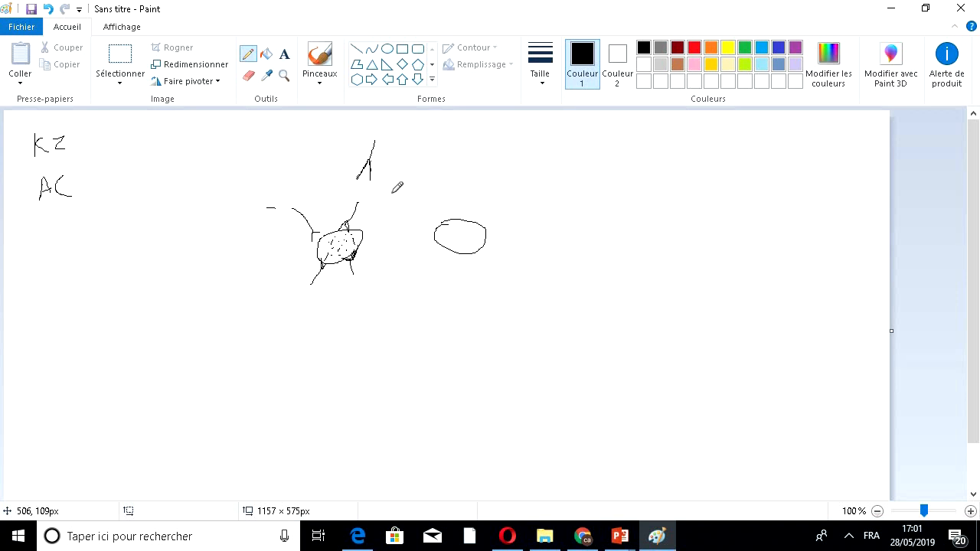
pyautogui.moveTo(639, 178)
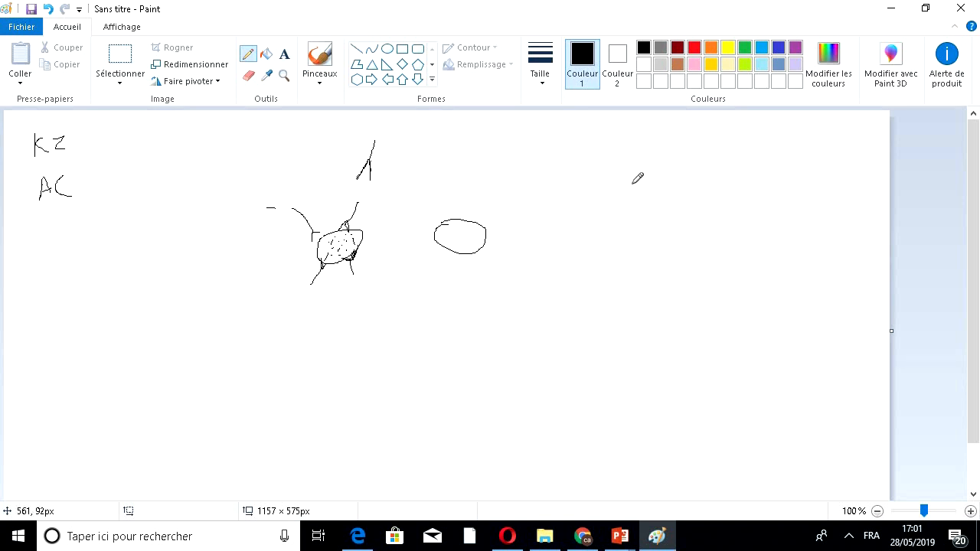
# - Draw a large irregular blob outline in the upper-right area of the canvas
pyautogui.moveTo(680, 165); pyautogui.dragTo(701, 209)
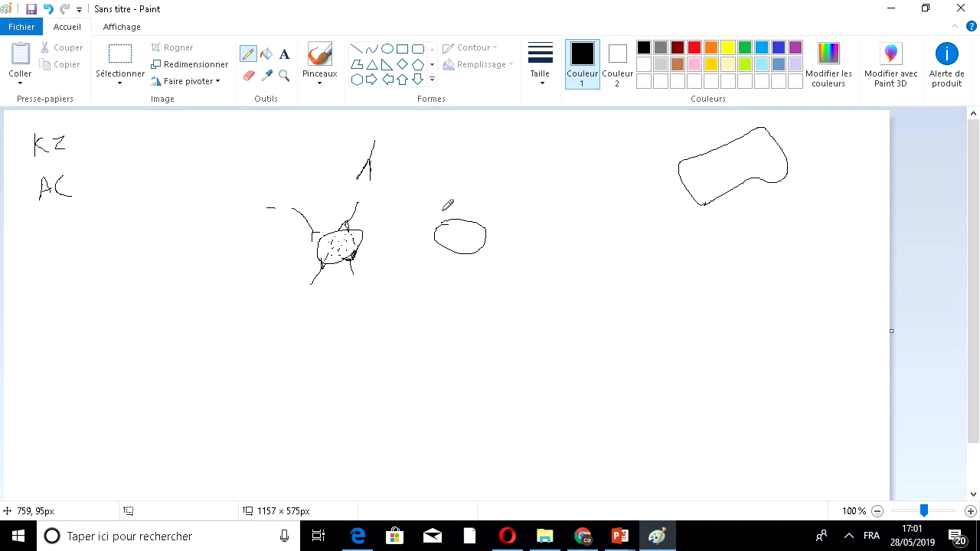
pyautogui.moveTo(350, 202)
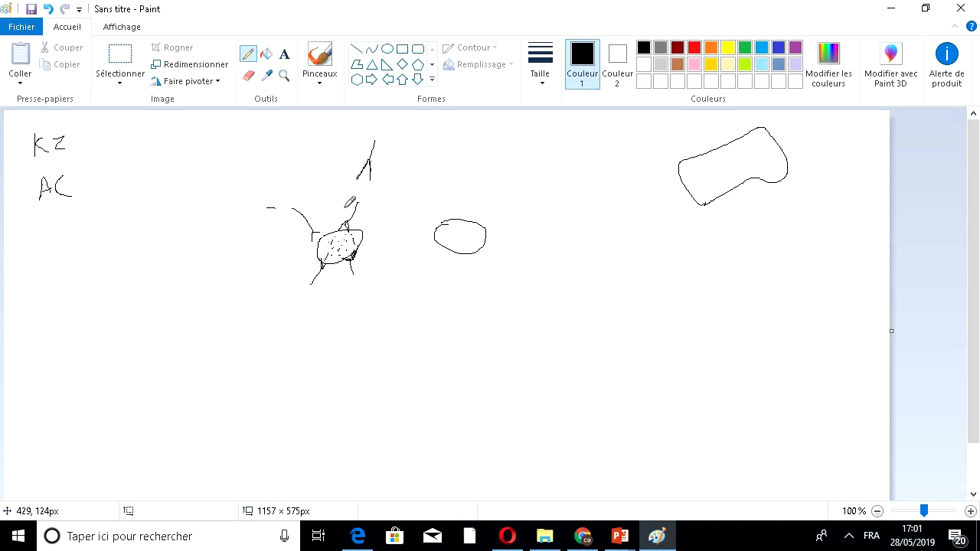
pyautogui.moveTo(466, 194)
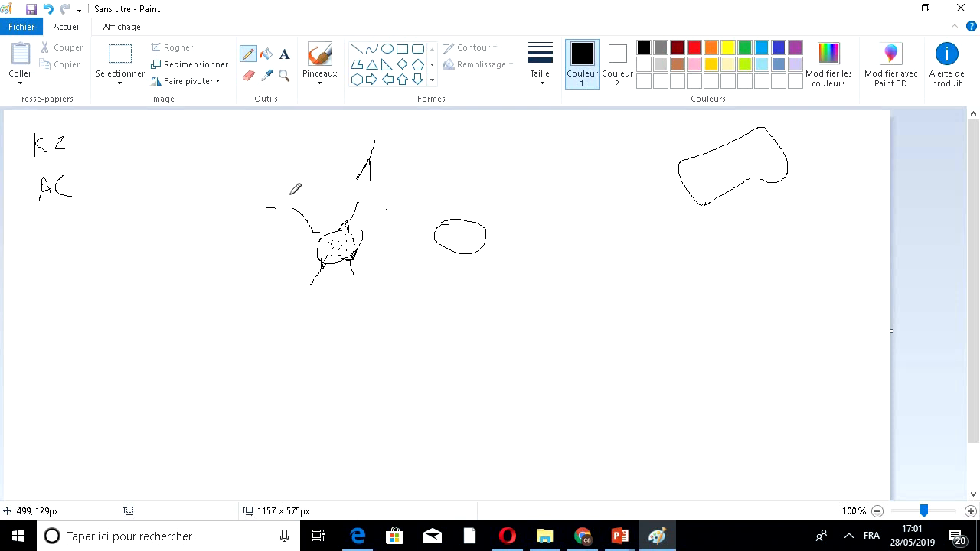
# - Loop a big closed outline around the dotted cell and its radiating antibody strokes
pyautogui.moveTo(297, 186); pyautogui.dragTo(395, 222)
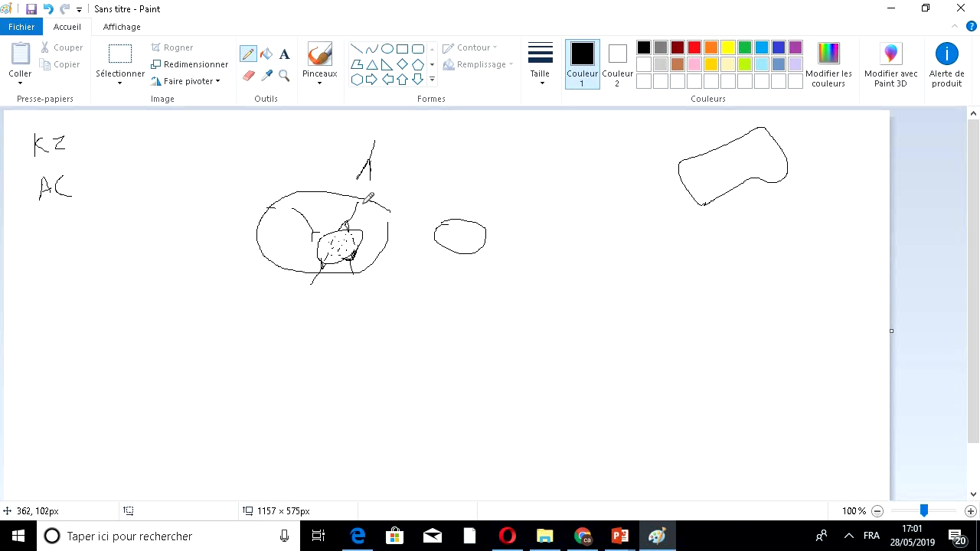
pyautogui.moveTo(391, 217)
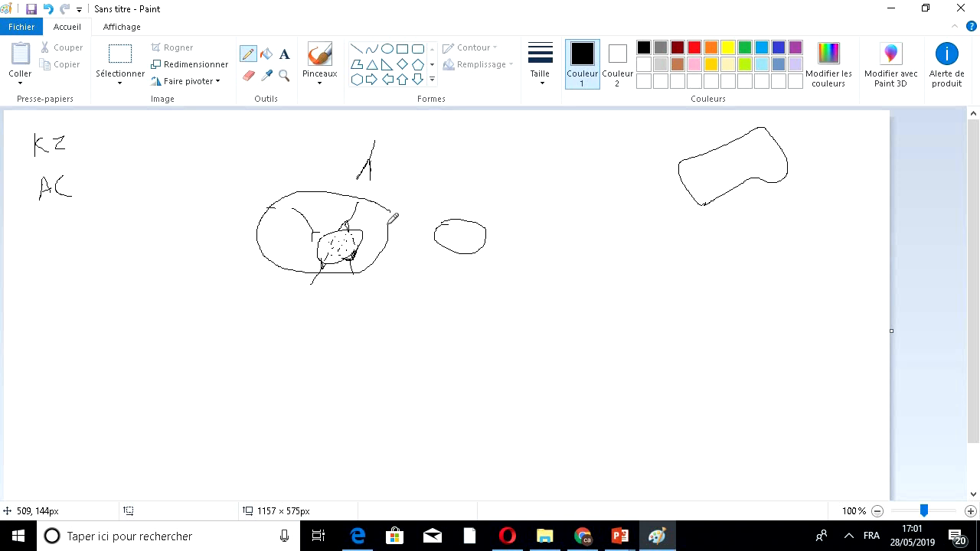
pyautogui.moveTo(334, 230)
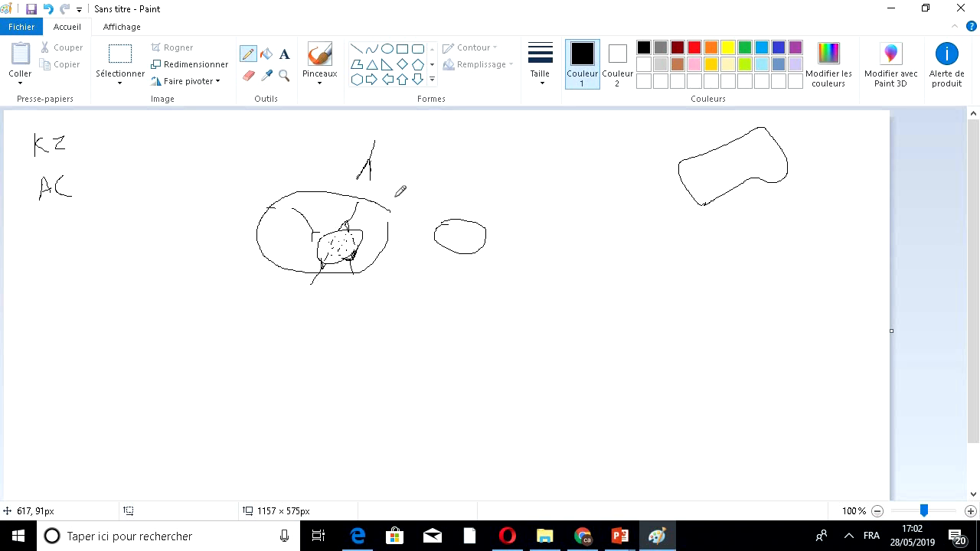
pyautogui.moveTo(391, 202)
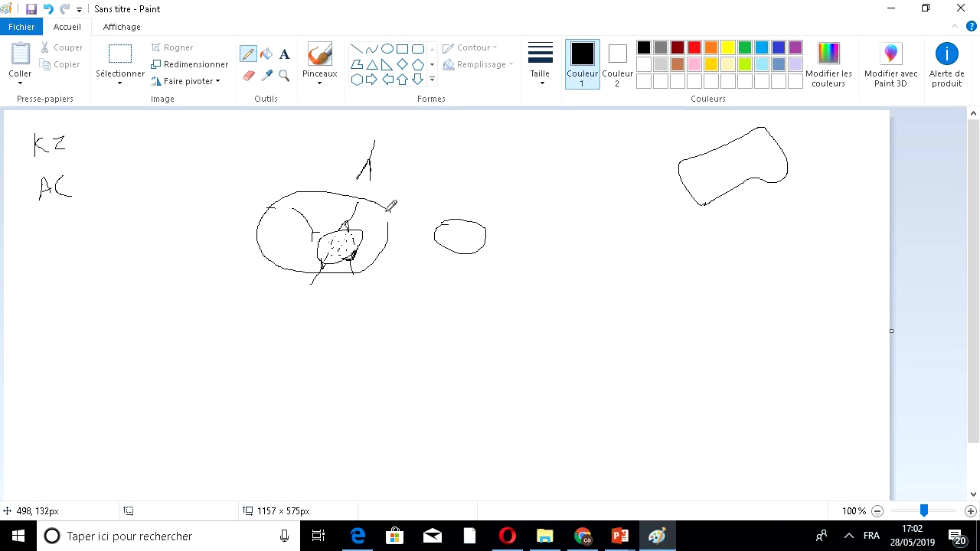
pyautogui.moveTo(405, 184)
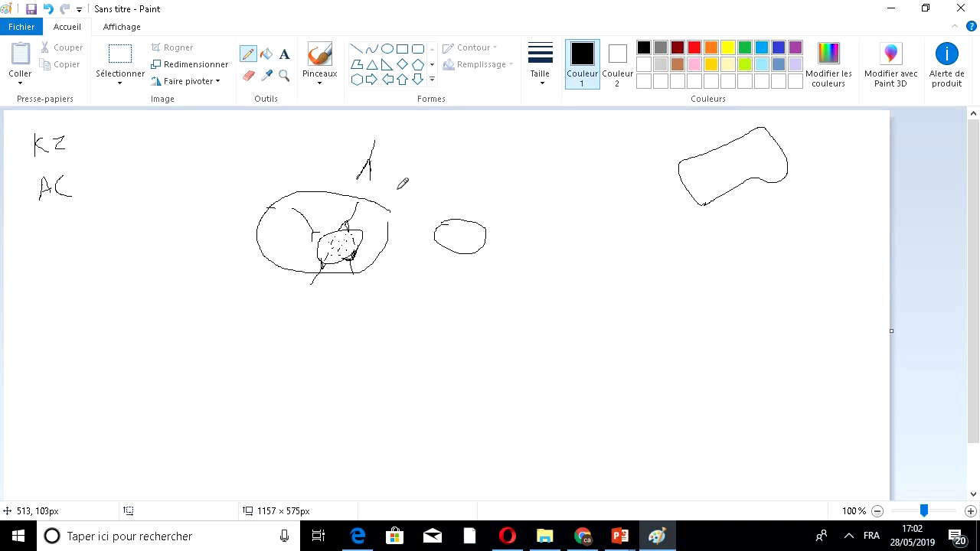
pyautogui.moveTo(398, 202)
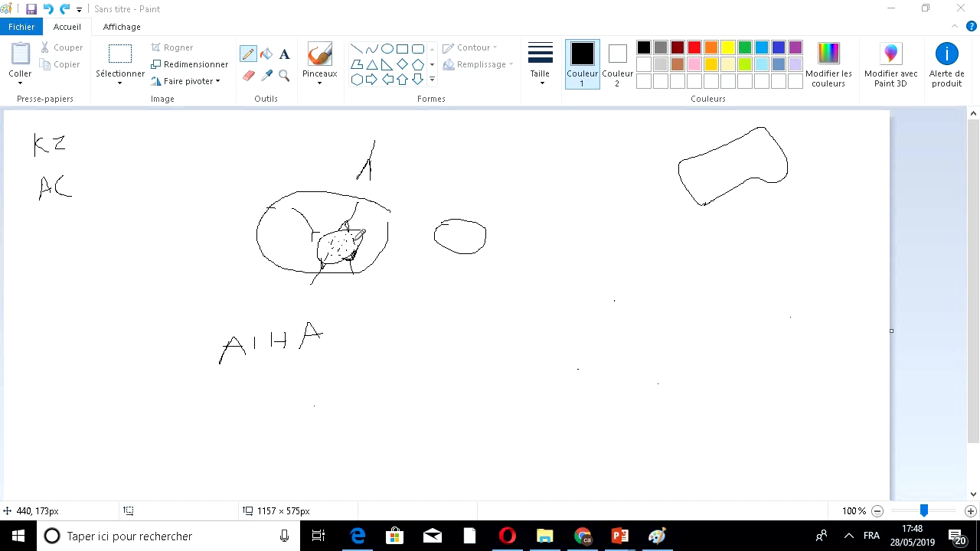
pyautogui.moveTo(681, 135)
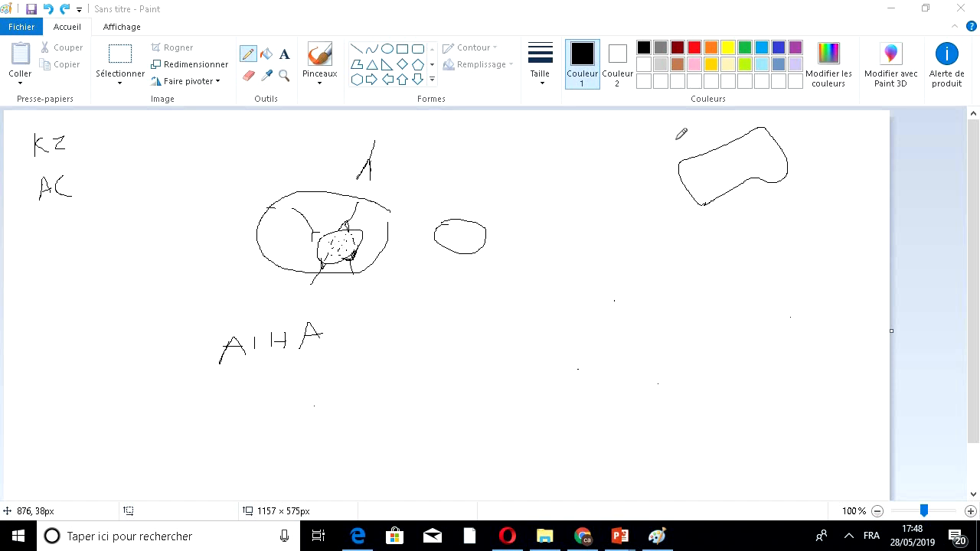
pyautogui.moveTo(525, 226)
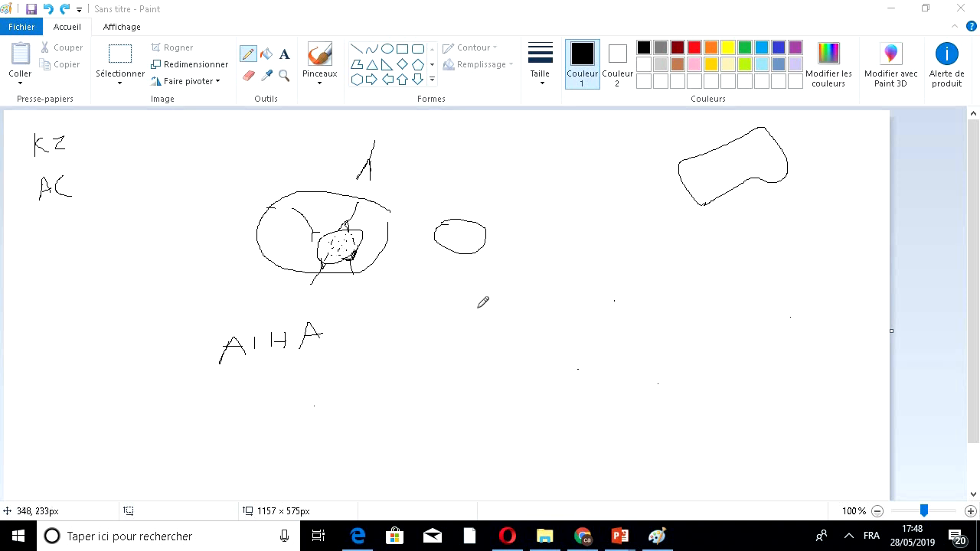
pyautogui.moveTo(432, 197)
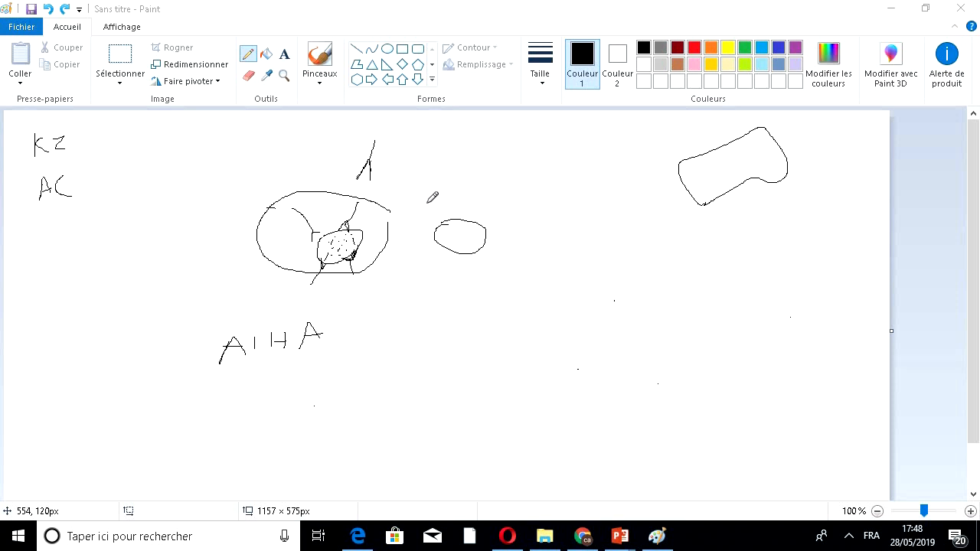
pyautogui.moveTo(415, 316)
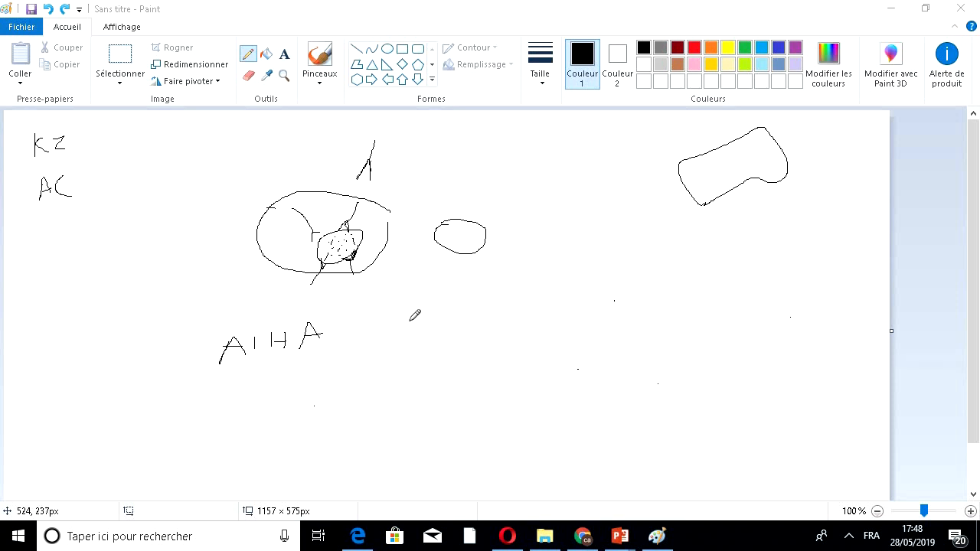
pyautogui.moveTo(279, 294)
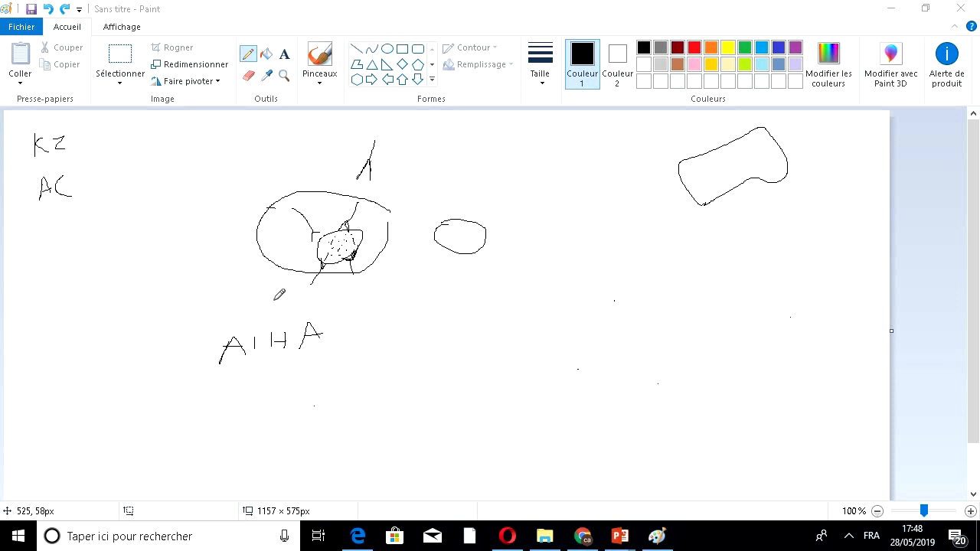
pyautogui.moveTo(316, 187)
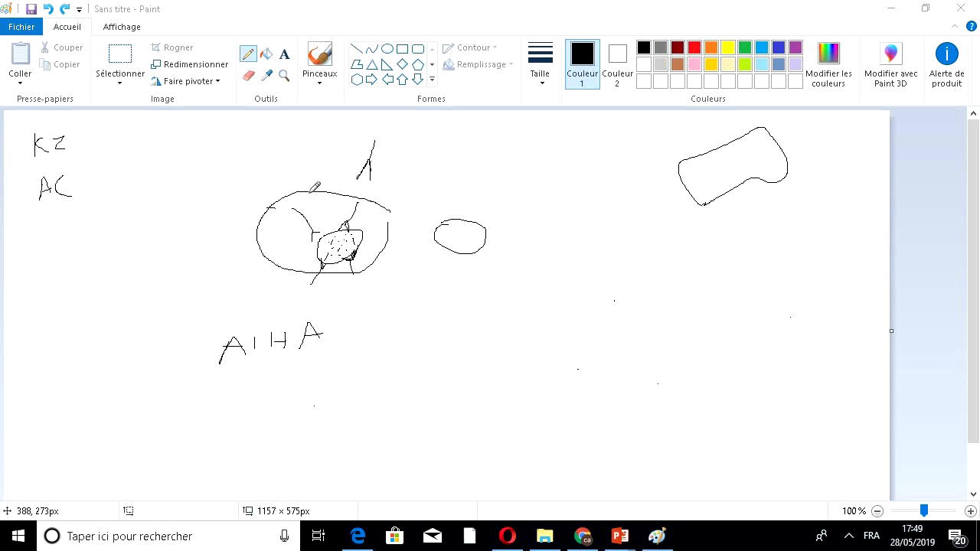
pyautogui.moveTo(404, 307)
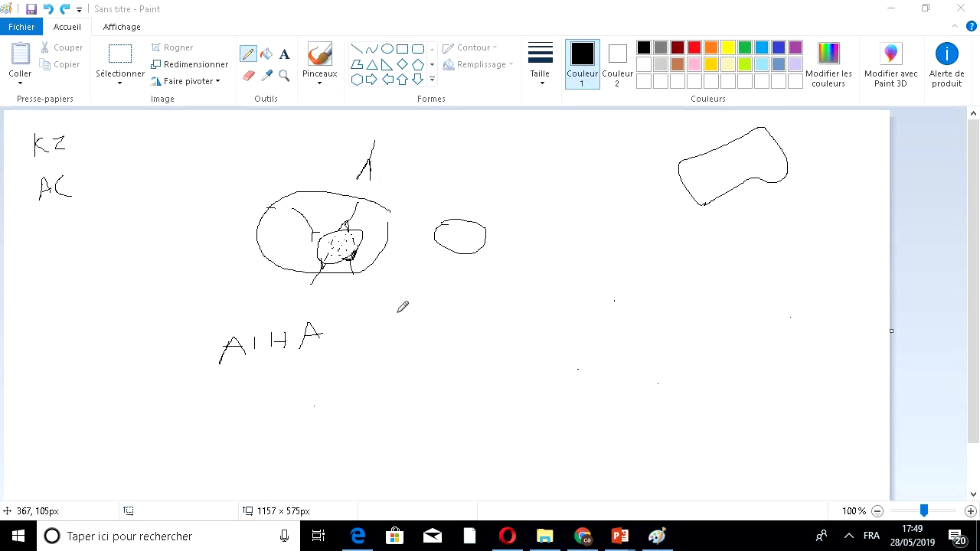
pyautogui.moveTo(389, 286)
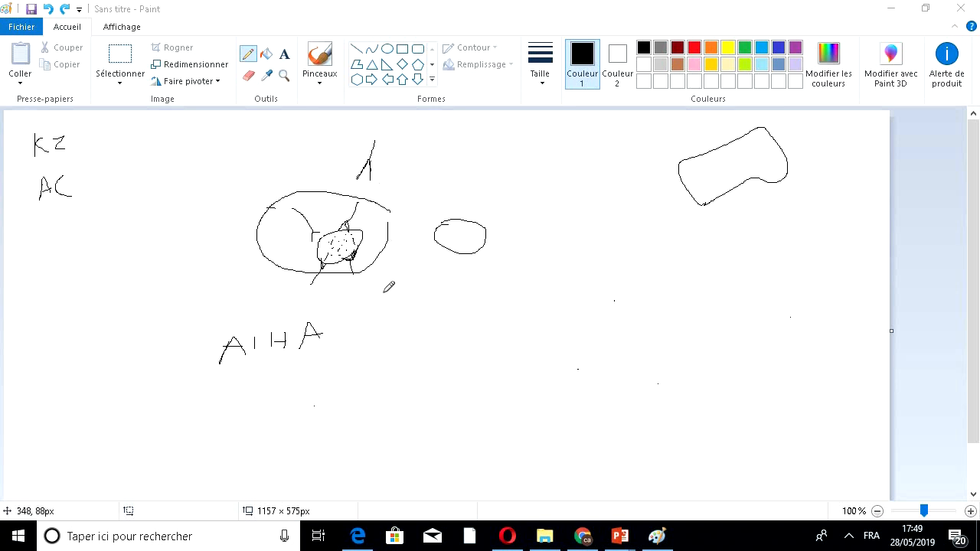
pyautogui.moveTo(494, 166)
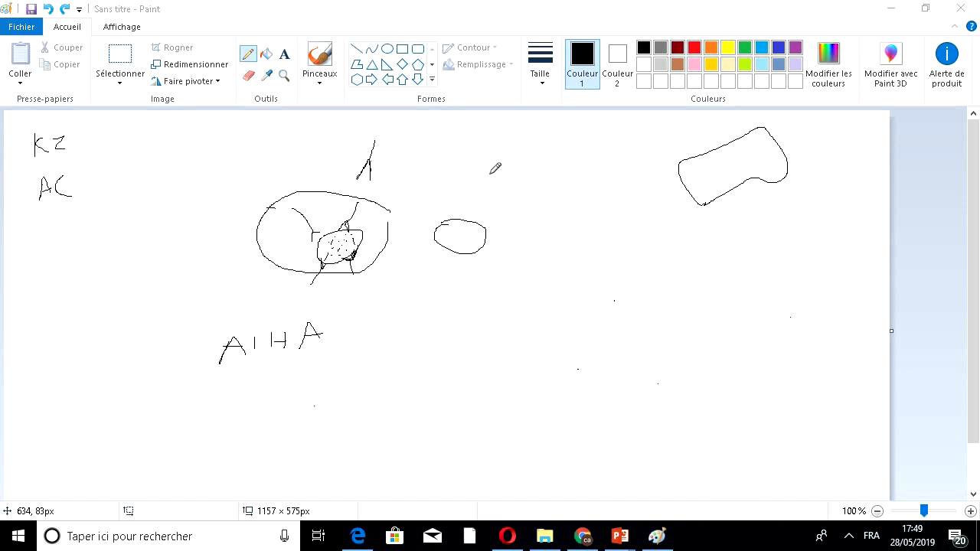
pyautogui.moveTo(477, 192)
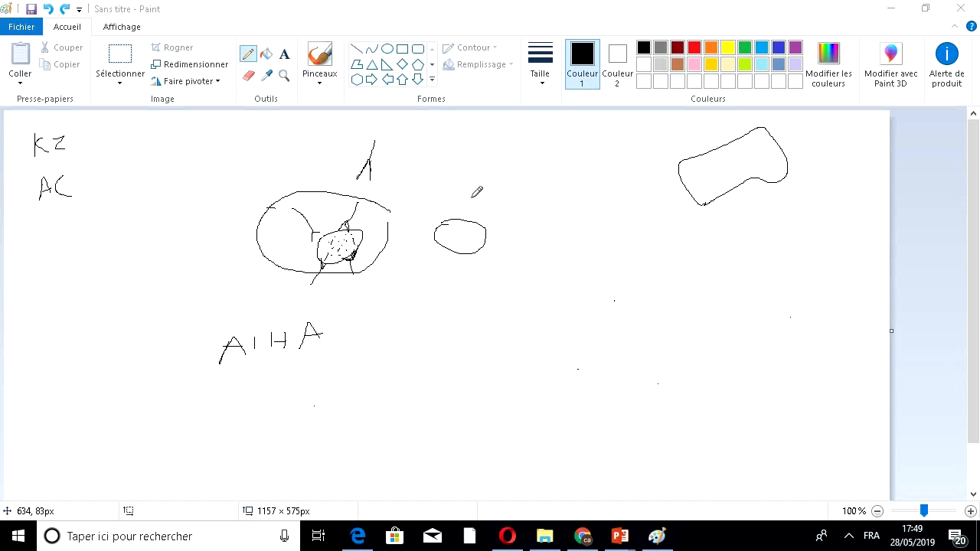
pyautogui.moveTo(385, 205)
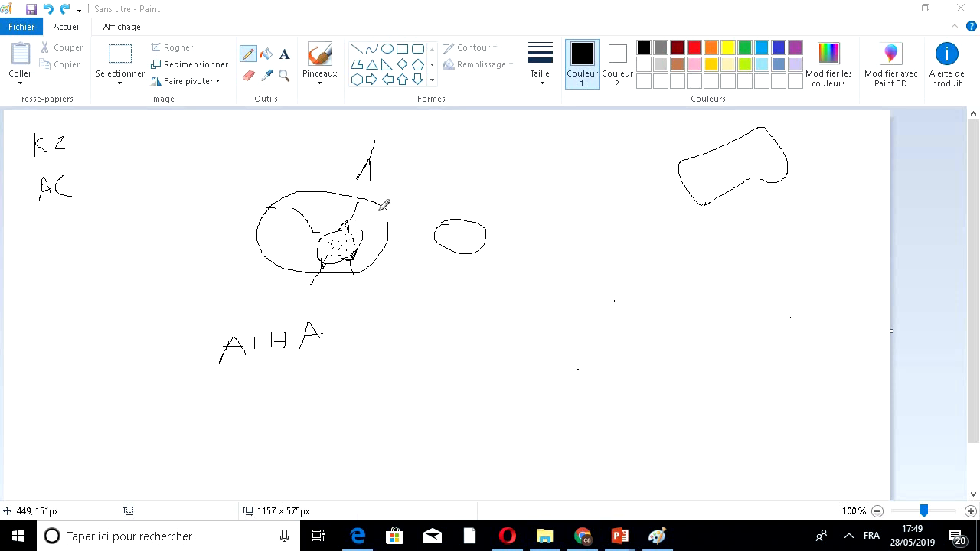
pyautogui.moveTo(382, 153)
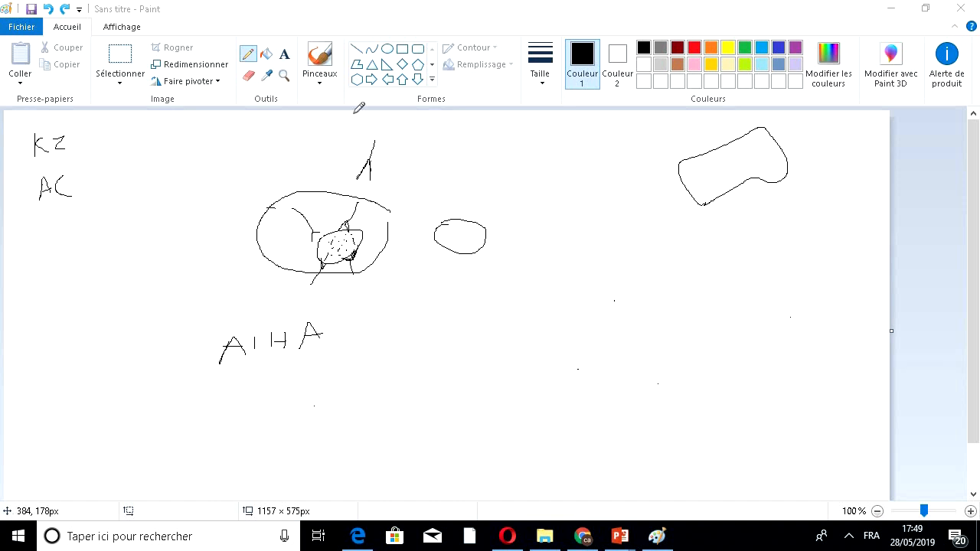
pyautogui.moveTo(383, 176)
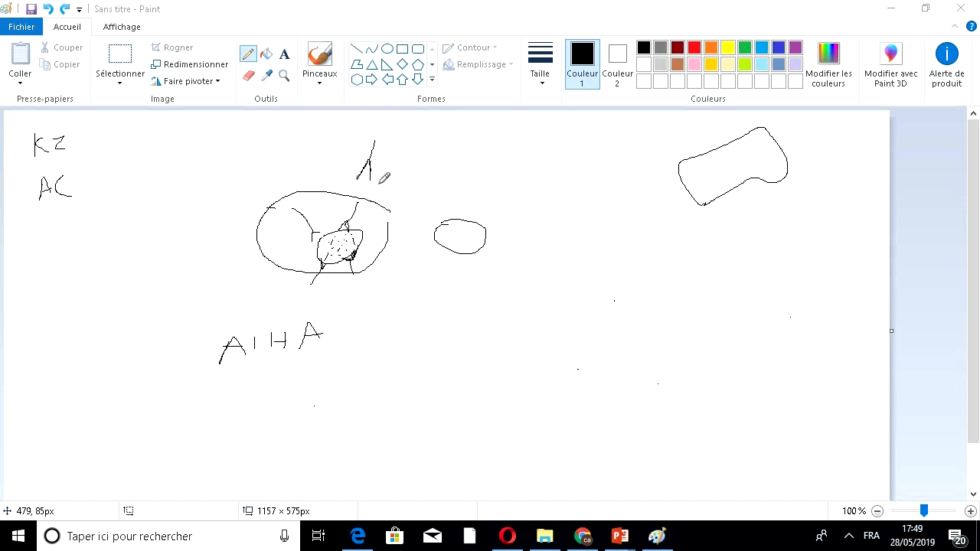
pyautogui.moveTo(404, 141)
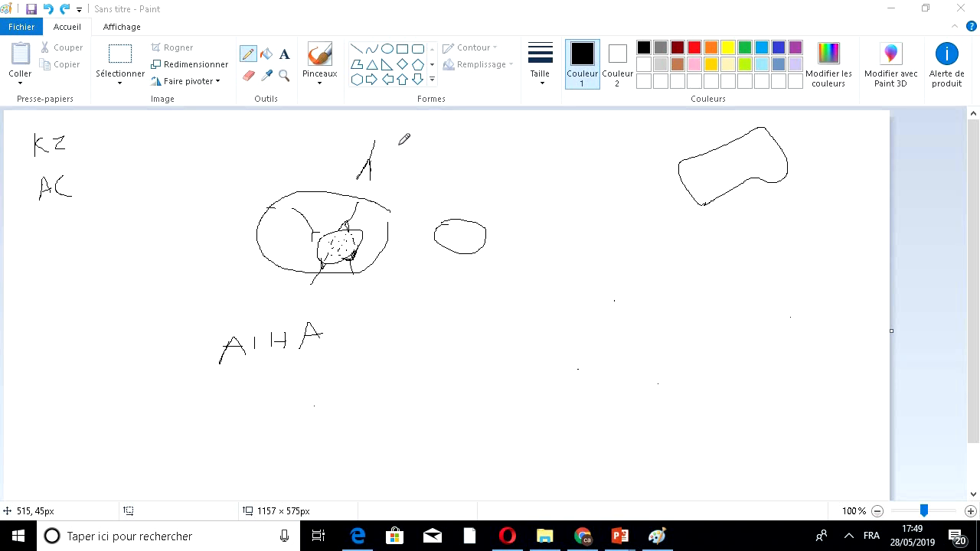
pyautogui.moveTo(395, 136)
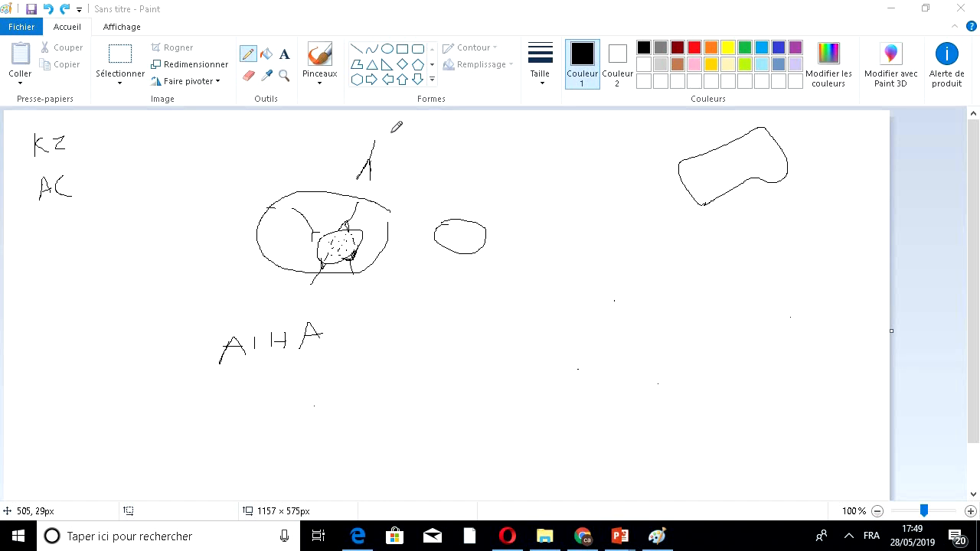
pyautogui.moveTo(395, 128)
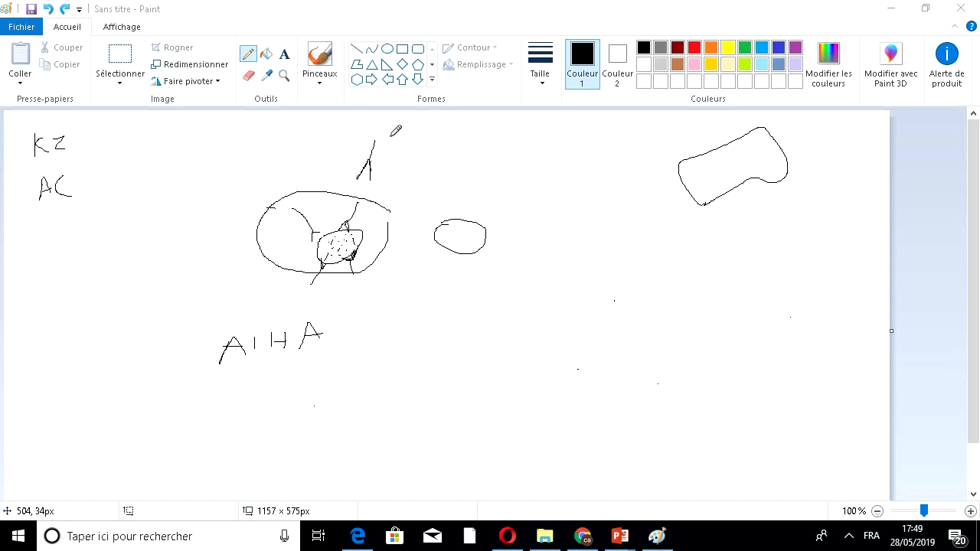
pyautogui.moveTo(338, 349)
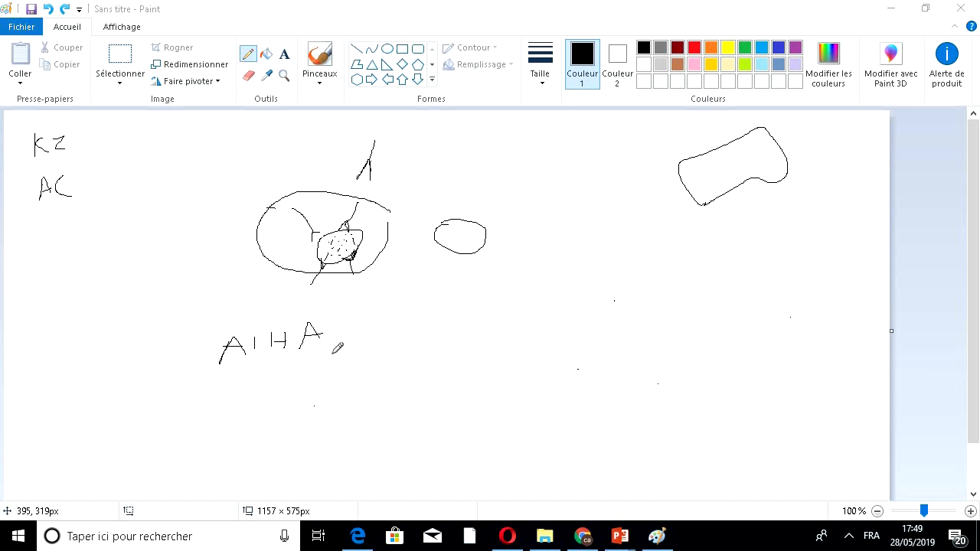
pyautogui.moveTo(223, 392)
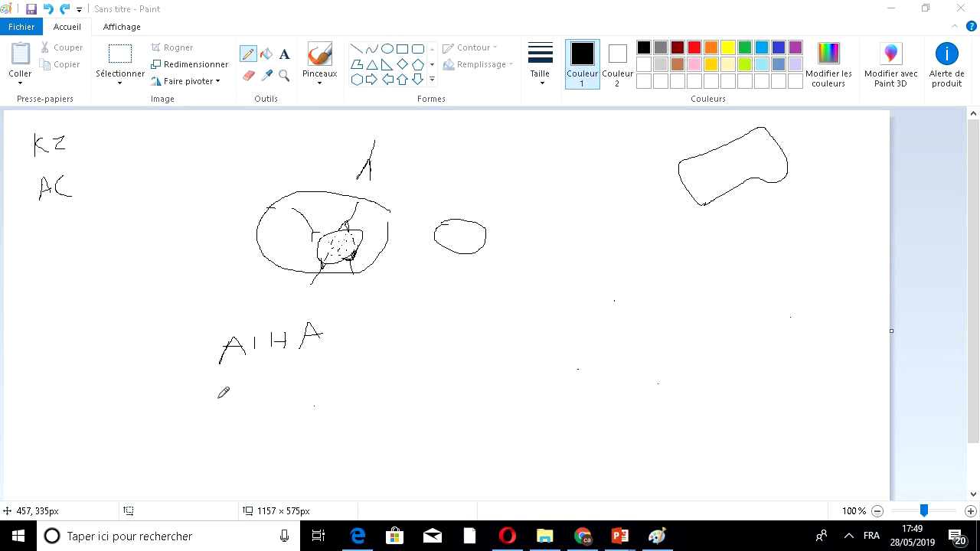
pyautogui.moveTo(246, 379)
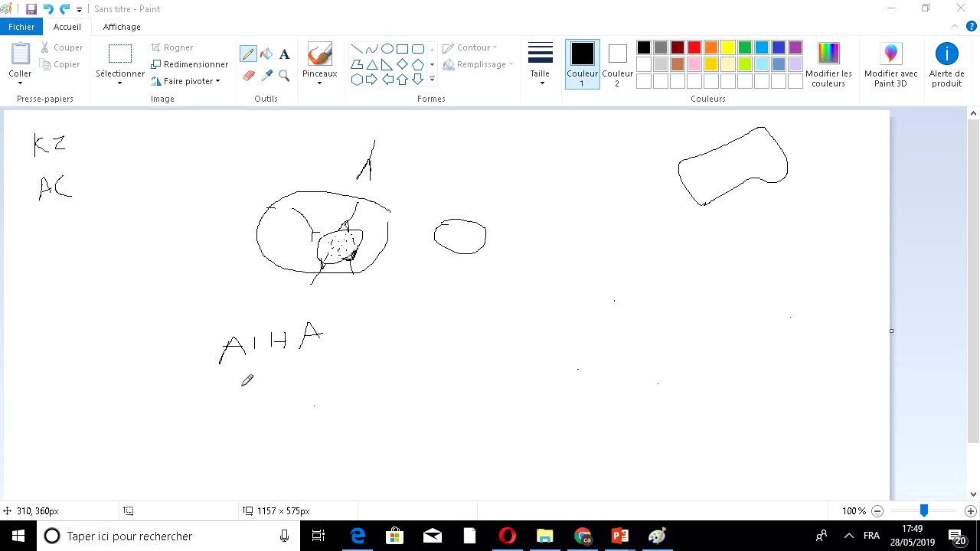
pyautogui.moveTo(395, 191)
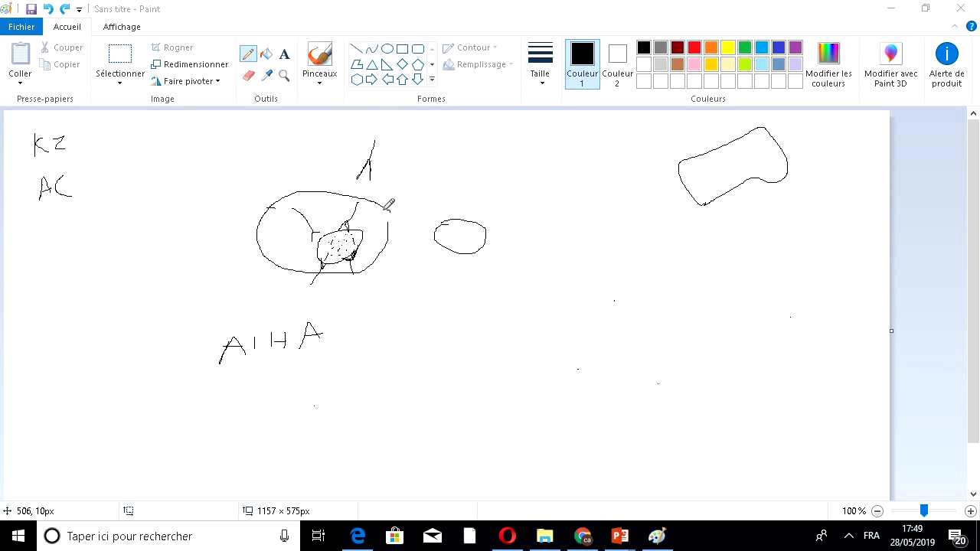
pyautogui.moveTo(328, 175)
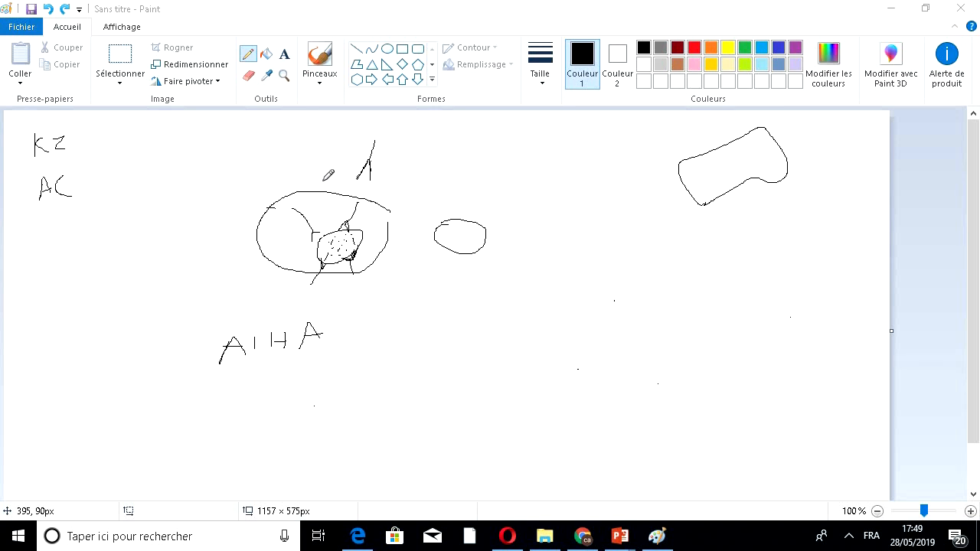
pyautogui.moveTo(577, 303)
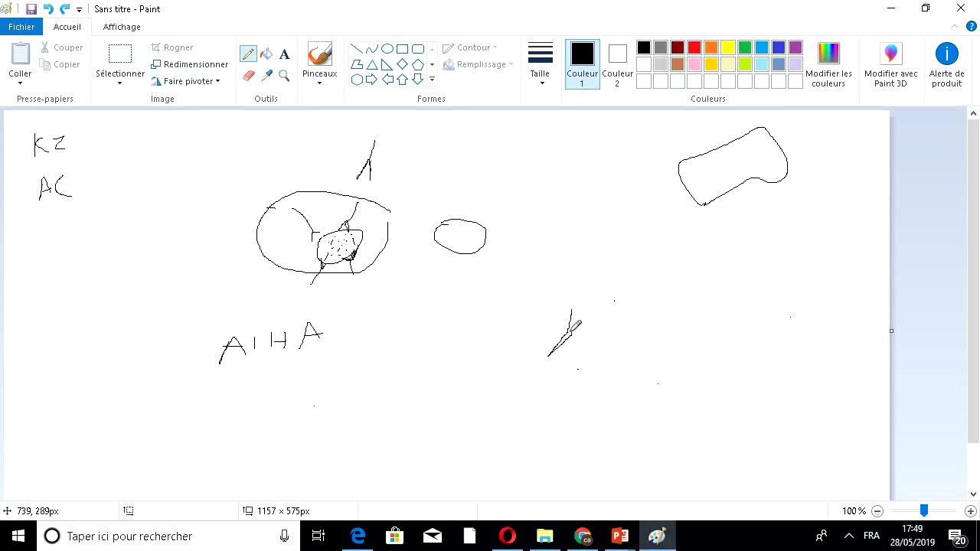
# - Add a stroke completing the lone antibody shape to the right of the AIHA label
pyautogui.moveTo(579, 314); pyautogui.dragTo(558, 359)
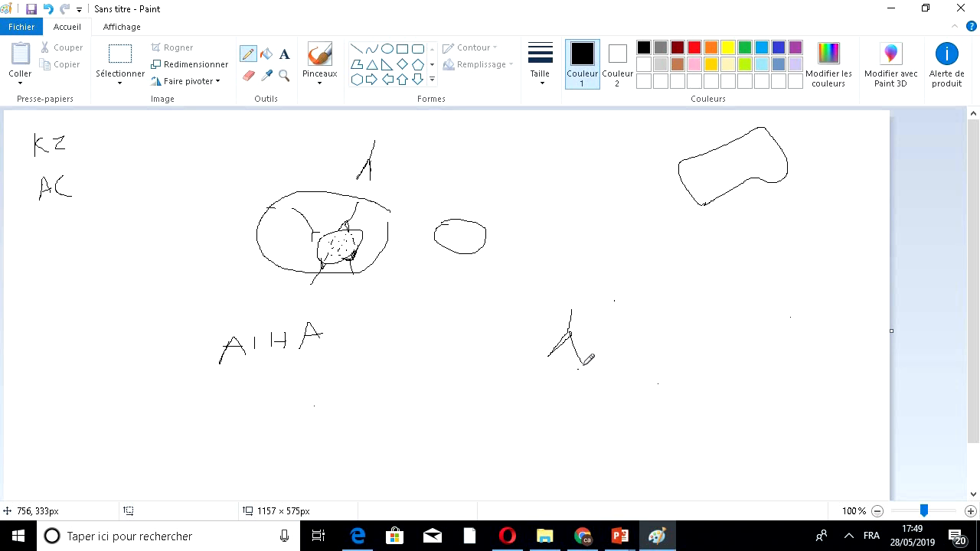
pyautogui.moveTo(707, 274)
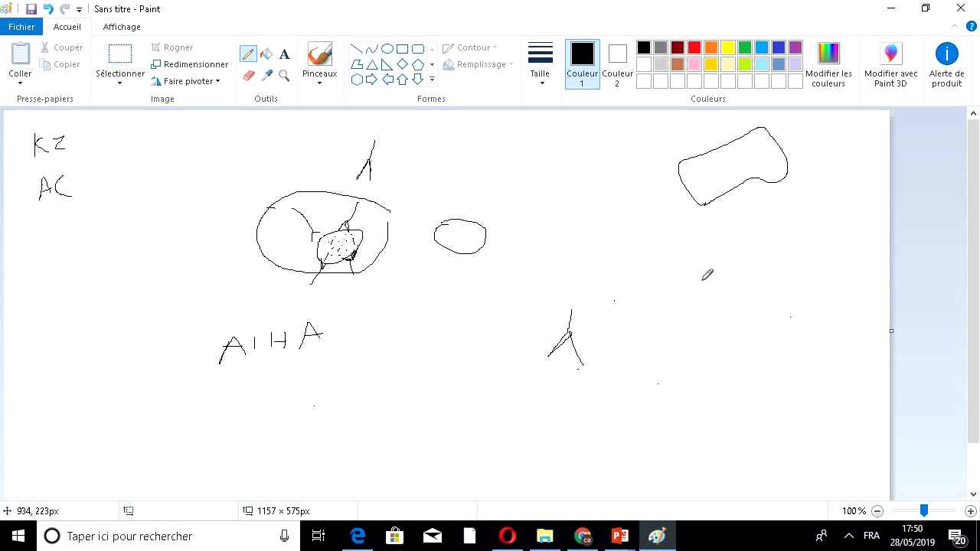
pyautogui.moveTo(686, 306)
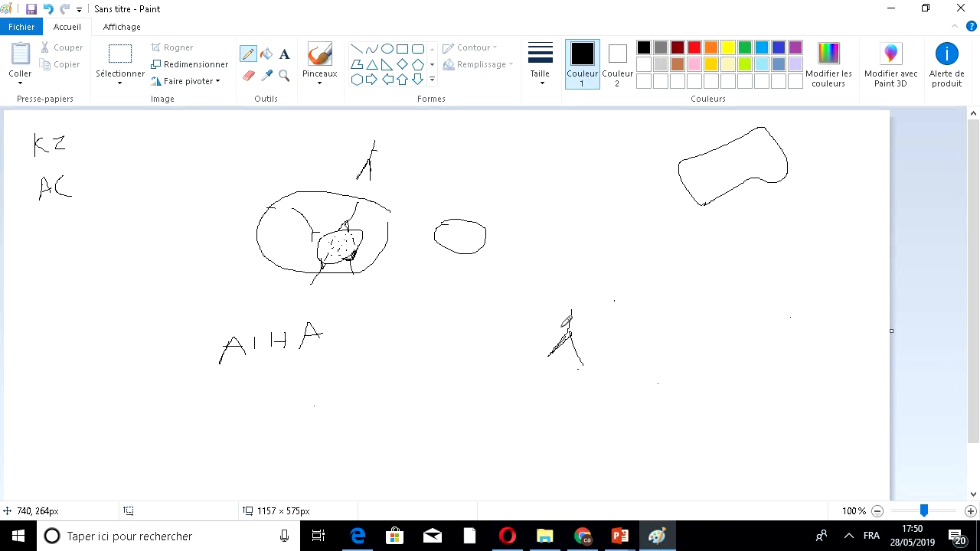
pyautogui.moveTo(369, 141)
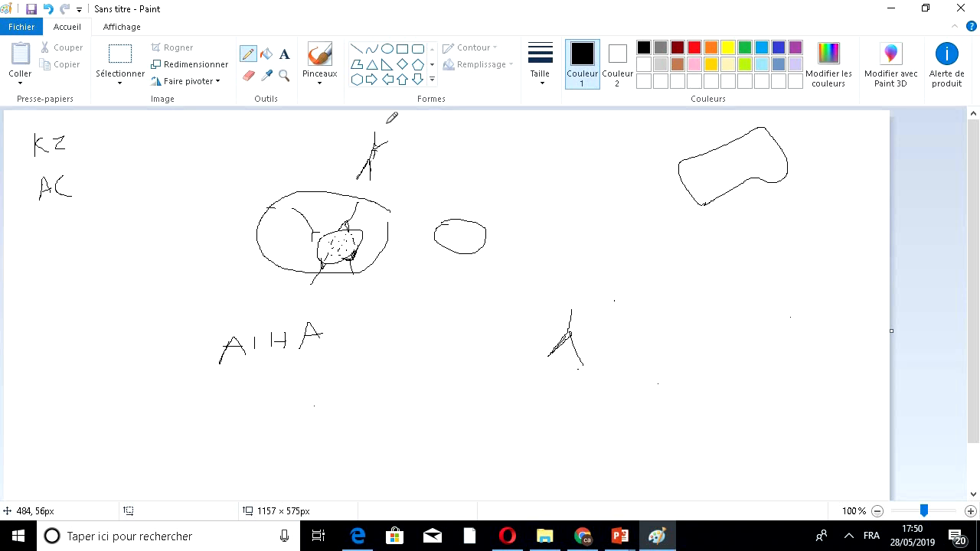
pyautogui.moveTo(392, 136)
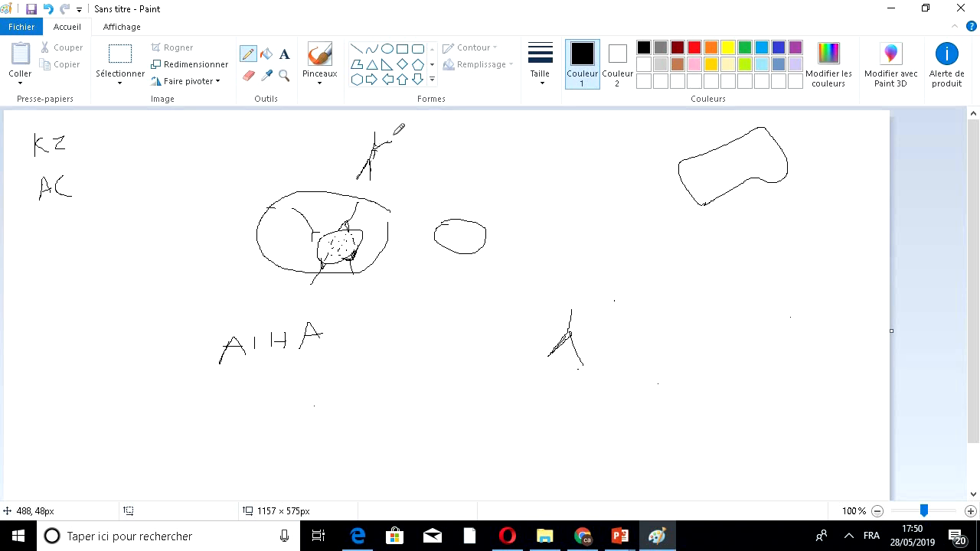
pyautogui.moveTo(433, 132)
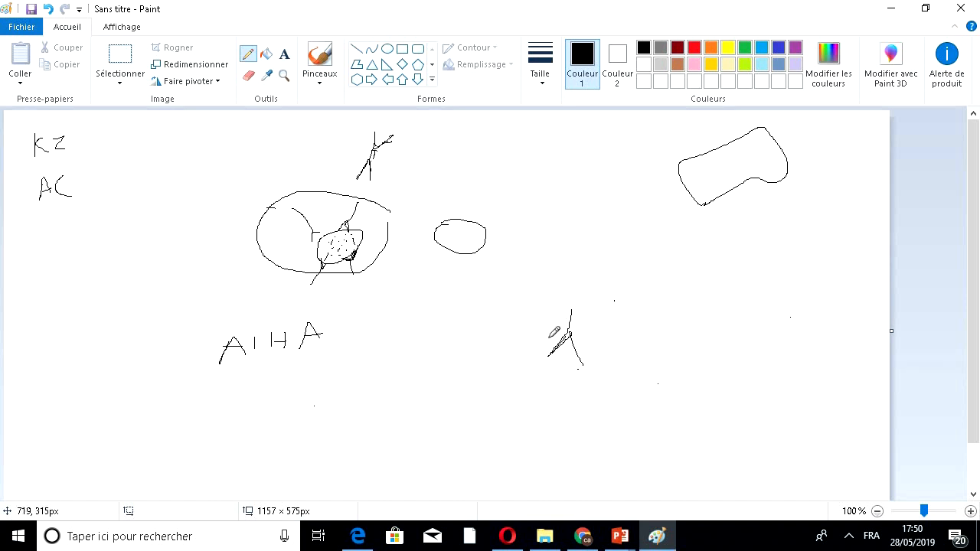
pyautogui.moveTo(427, 361)
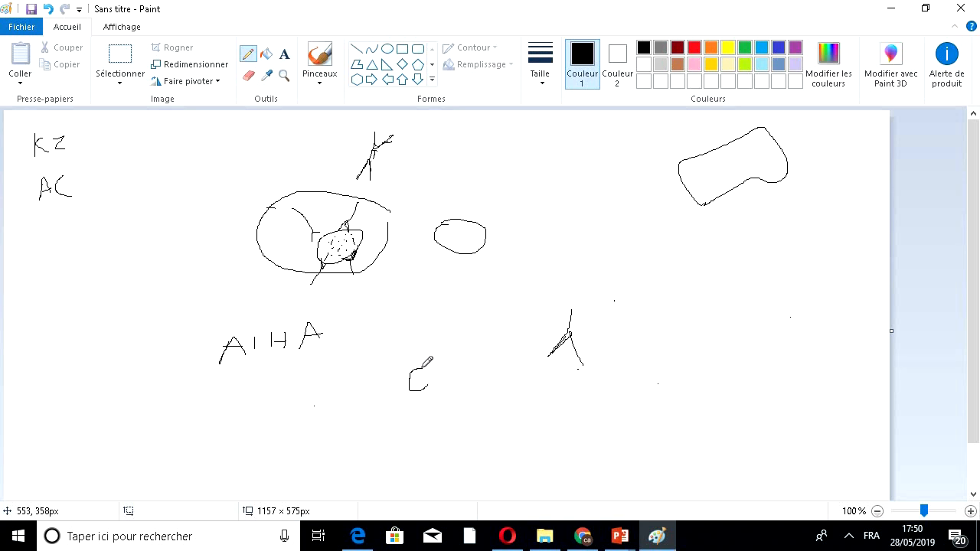
# - Draw a small cell for the agglutination clump between AIHA and the lone antibody
pyautogui.moveTo(413, 365); pyautogui.dragTo(428, 382)
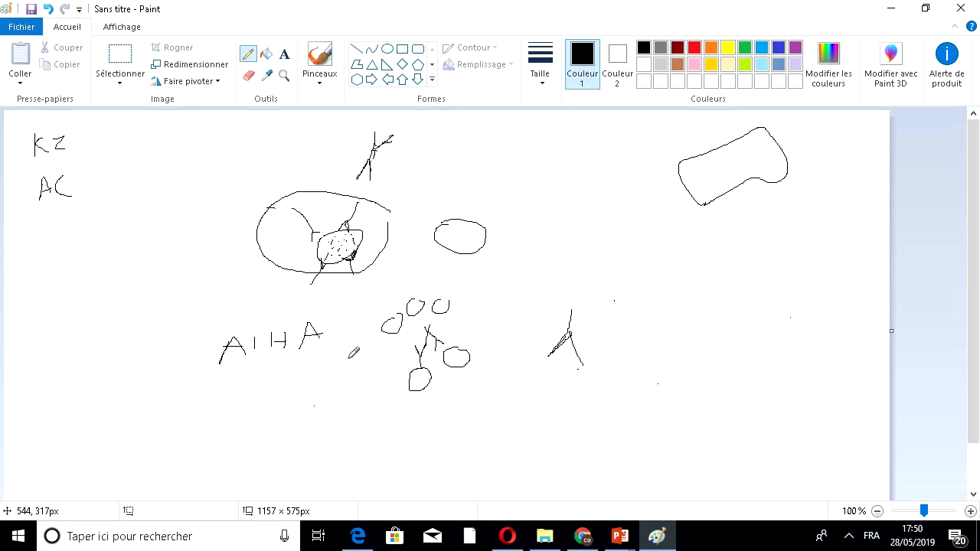
pyautogui.moveTo(454, 284)
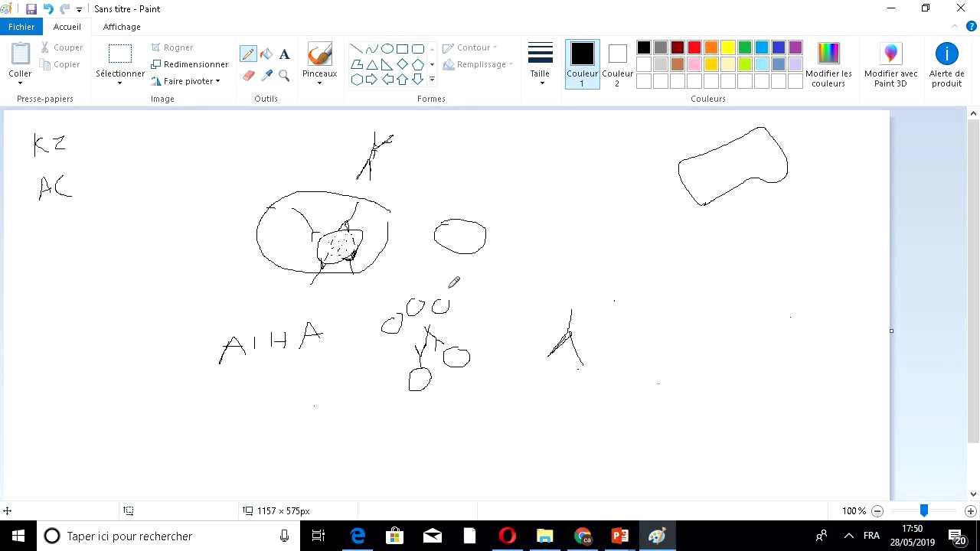
pyautogui.moveTo(441, 276)
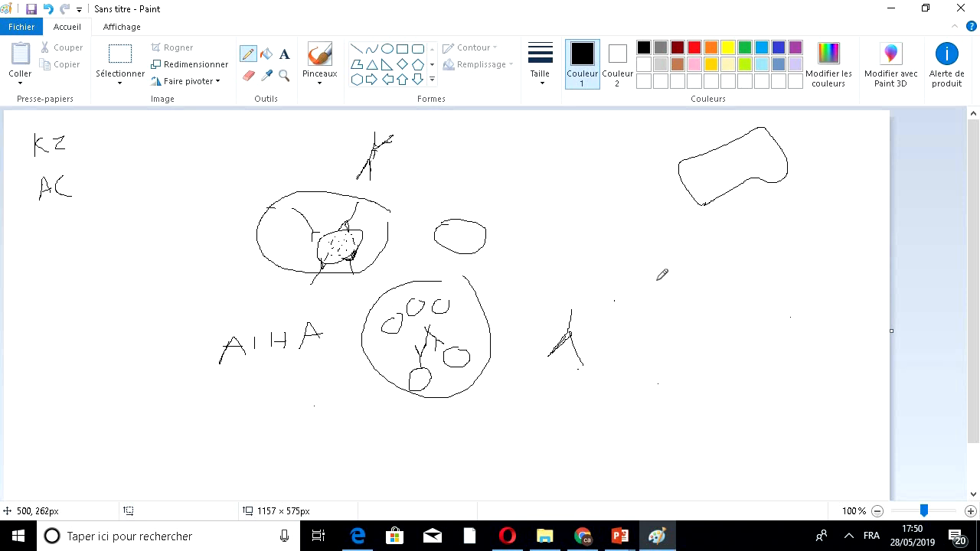
pyautogui.moveTo(787, 274)
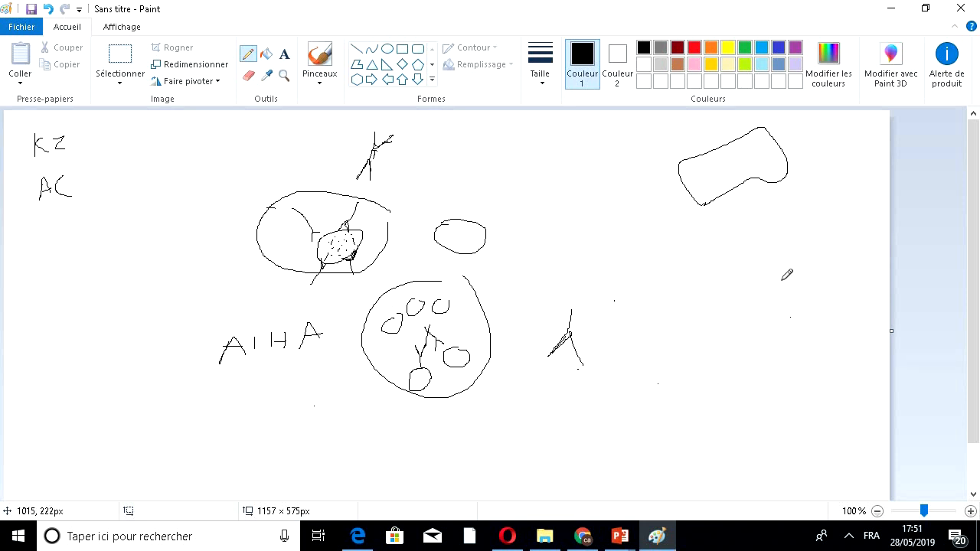
pyautogui.moveTo(676, 332)
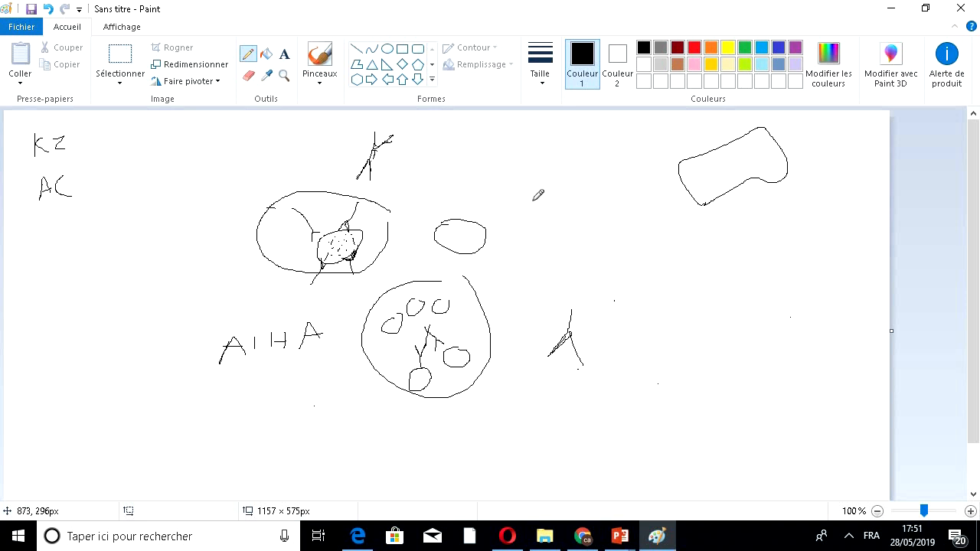
pyautogui.moveTo(404, 166)
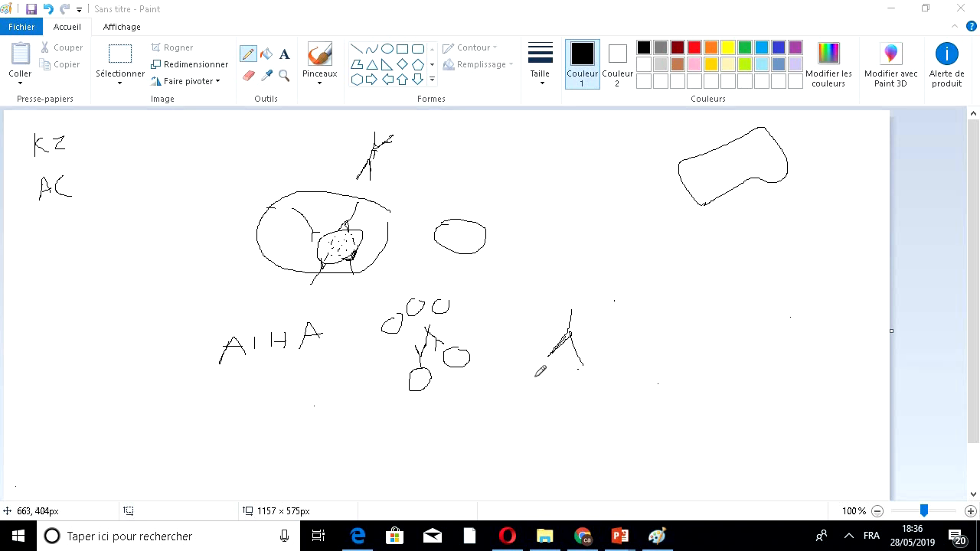
pyautogui.moveTo(499, 372)
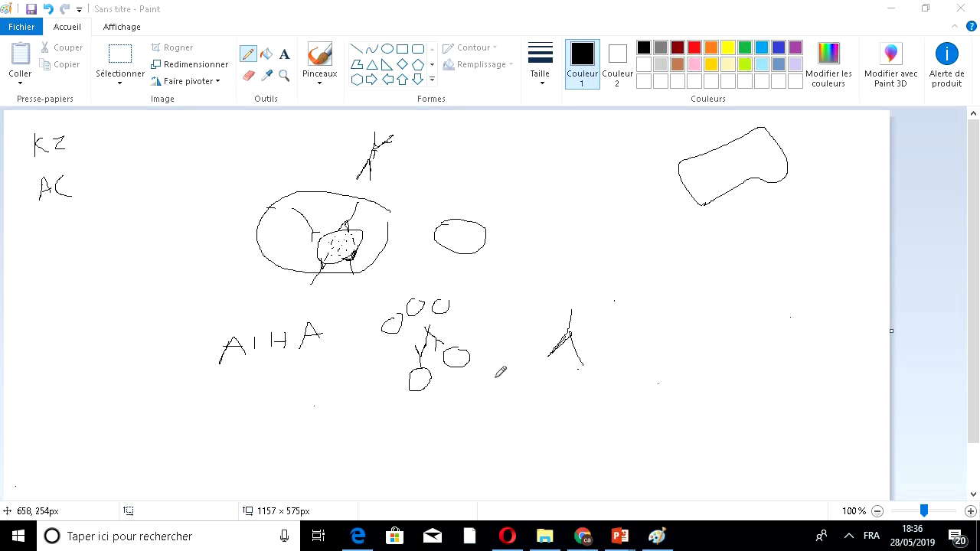
pyautogui.moveTo(604, 309)
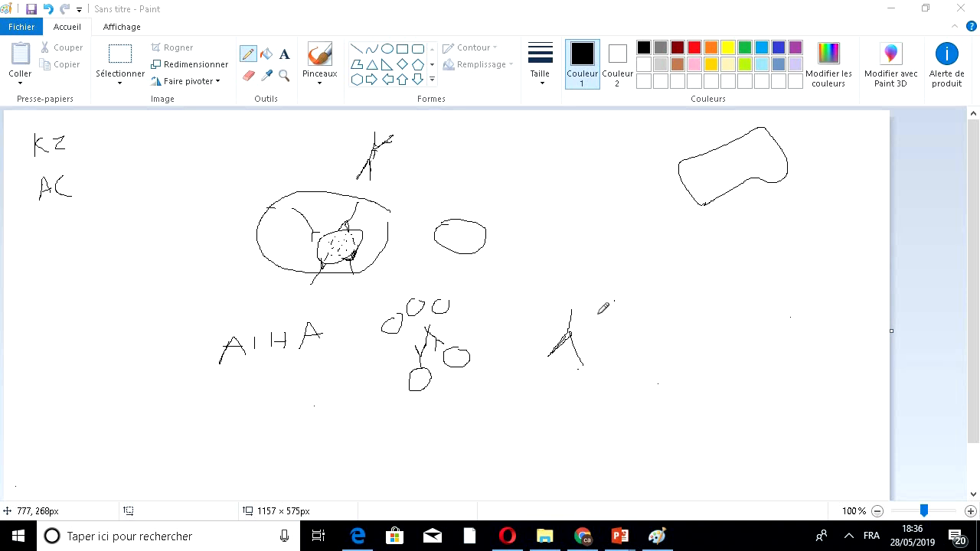
# - Enclose the lone right-hand antibody in a rough freehand box outline
pyautogui.moveTo(566, 314); pyautogui.dragTo(548, 375)
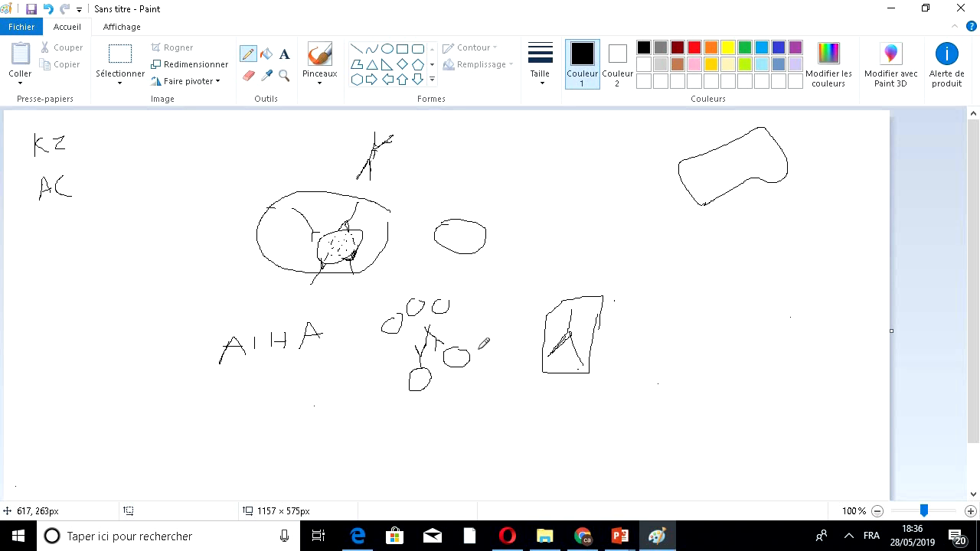
pyautogui.moveTo(375, 254)
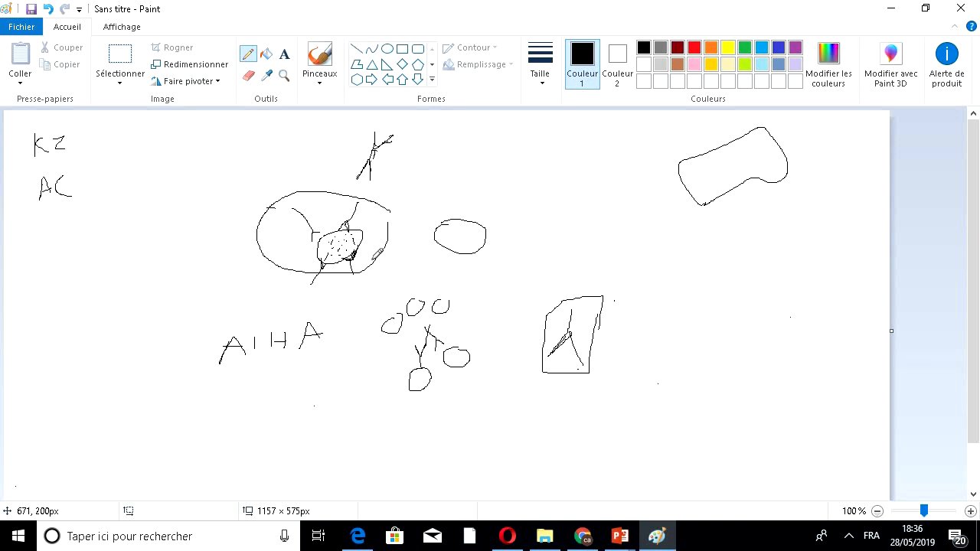
pyautogui.moveTo(477, 303)
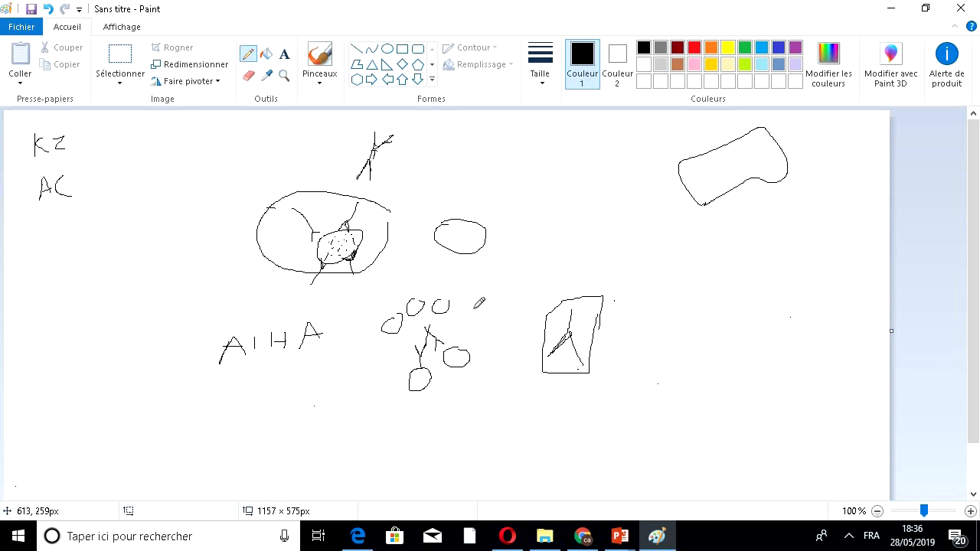
pyautogui.moveTo(422, 444)
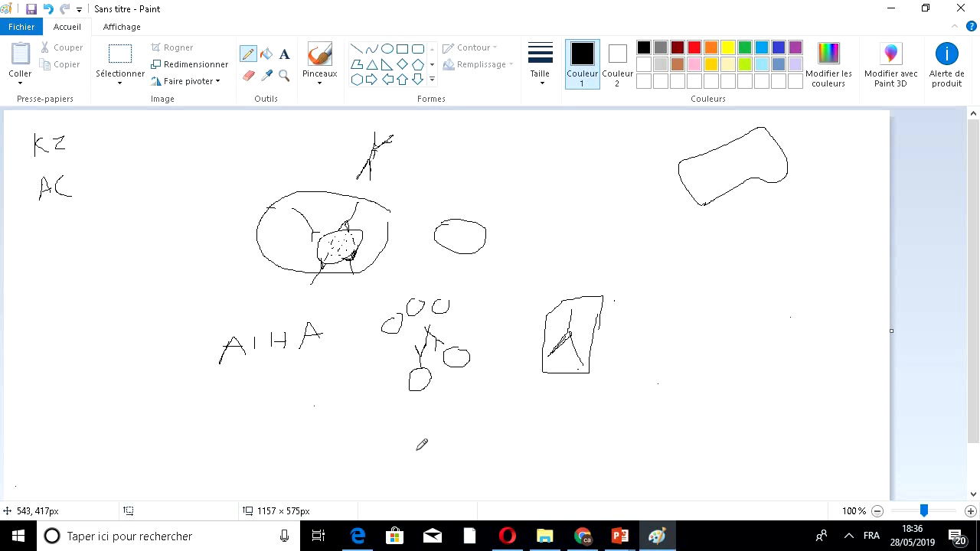
# - Draw two U-shaped test tubes near the bottom and sketch cells inside them
pyautogui.moveTo(419, 436); pyautogui.dragTo(456, 490)
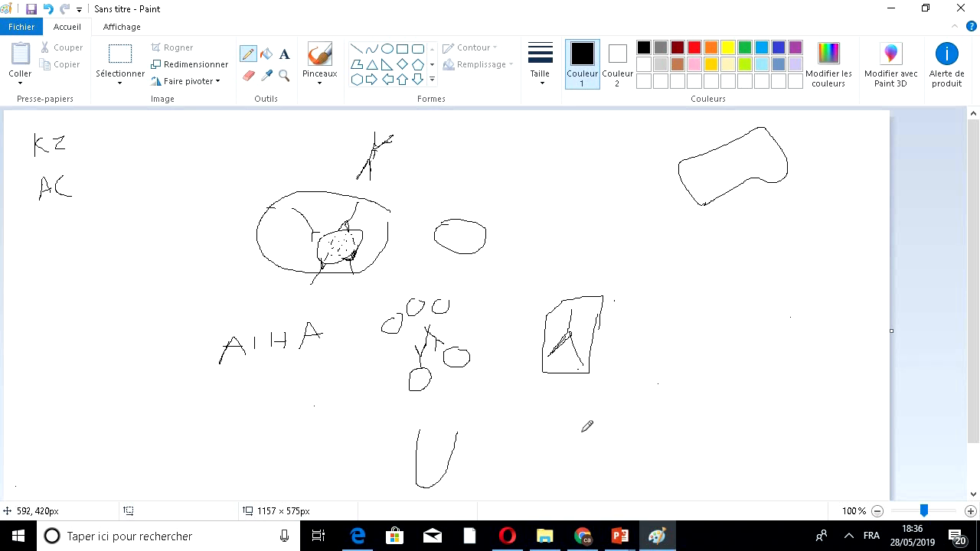
pyautogui.moveTo(585, 414); pyautogui.dragTo(582, 477)
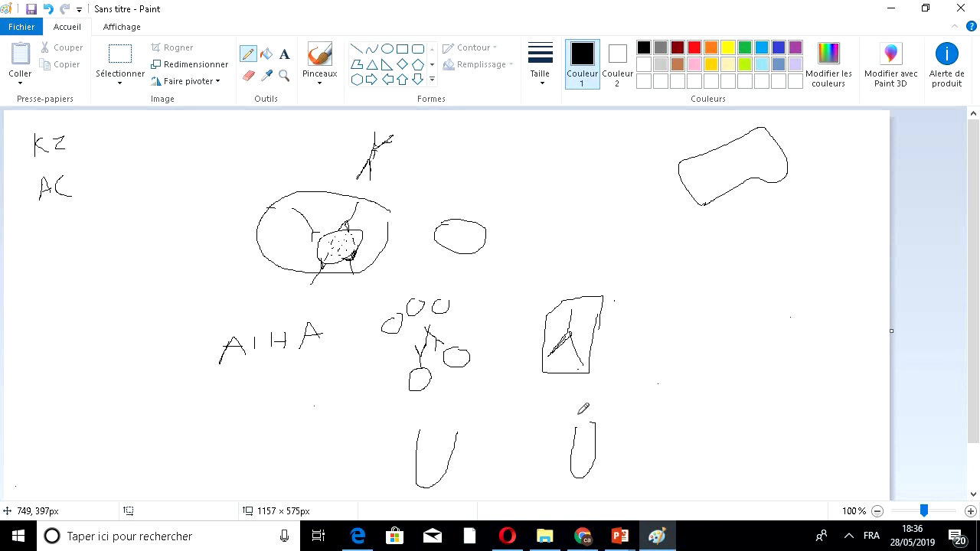
pyautogui.moveTo(610, 427)
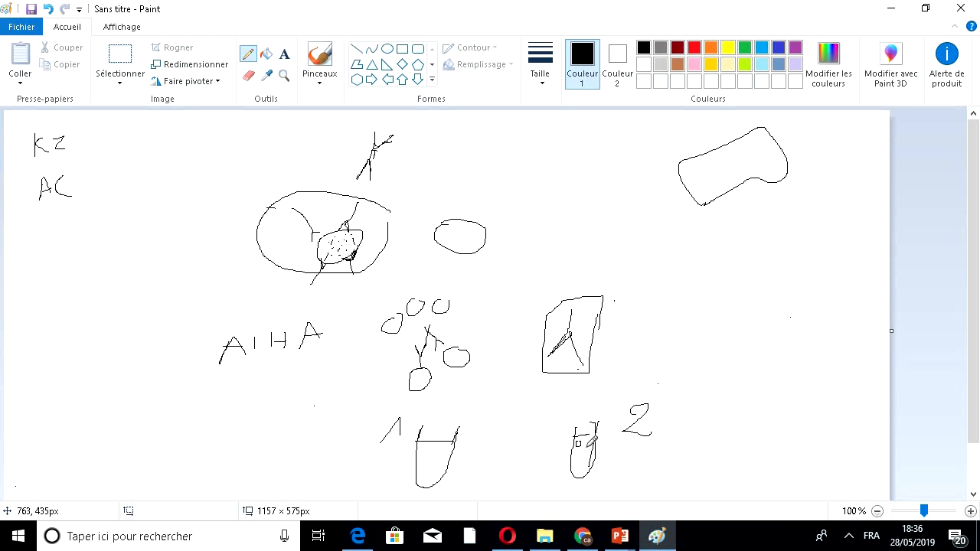
pyautogui.moveTo(583, 436); pyautogui.dragTo(585, 456)
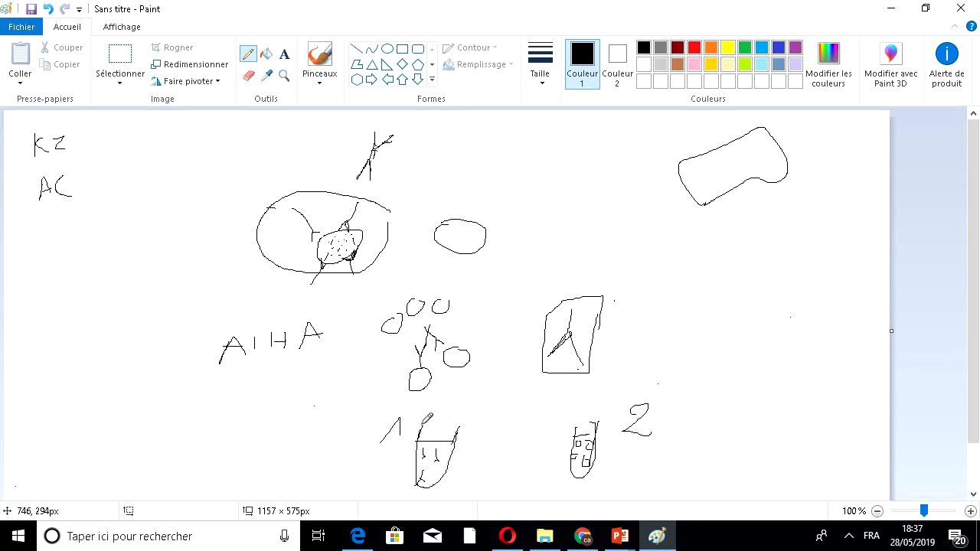
pyautogui.moveTo(410, 471)
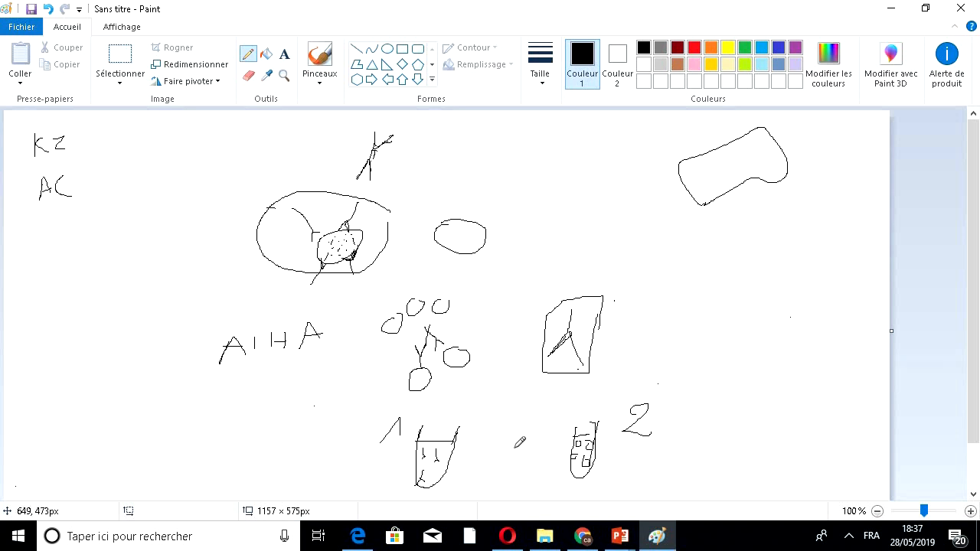
pyautogui.moveTo(435, 413)
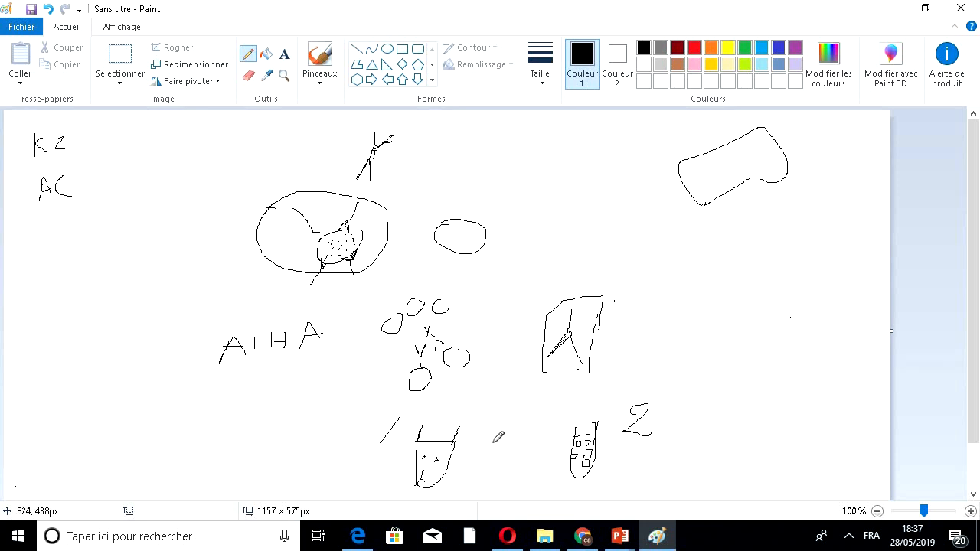
pyautogui.moveTo(584, 392)
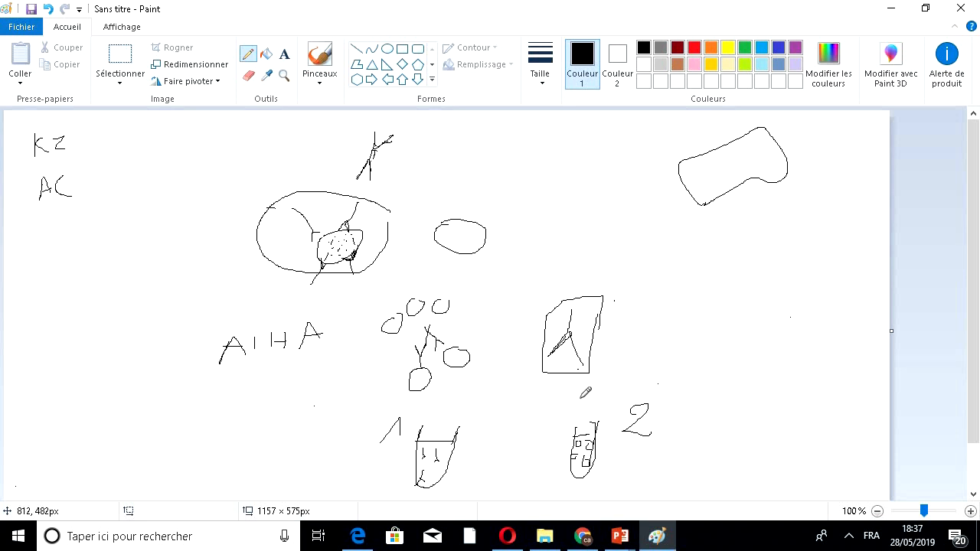
pyautogui.moveTo(554, 352)
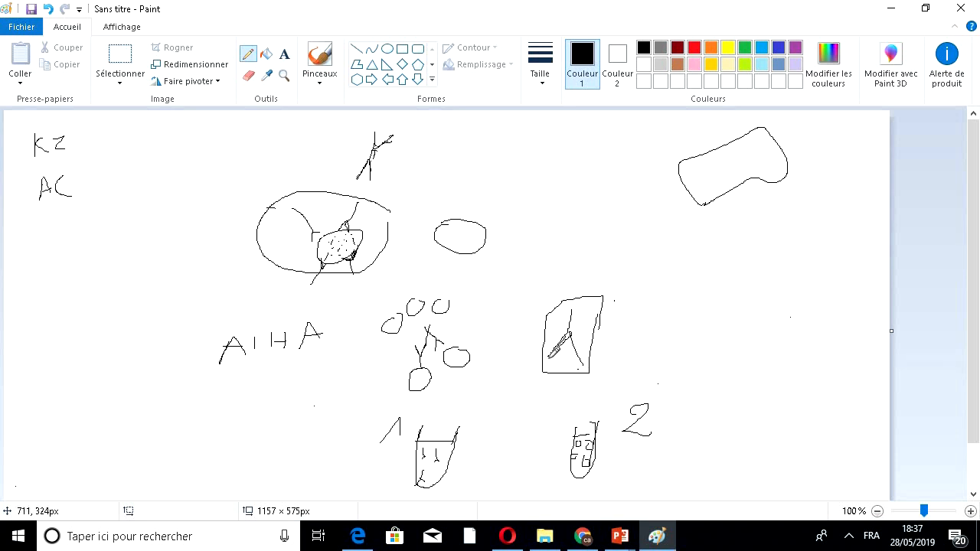
# - Add a short line off the boxed antibody's lower-left corner toward tube 2
pyautogui.moveTo(551, 349); pyautogui.dragTo(523, 380)
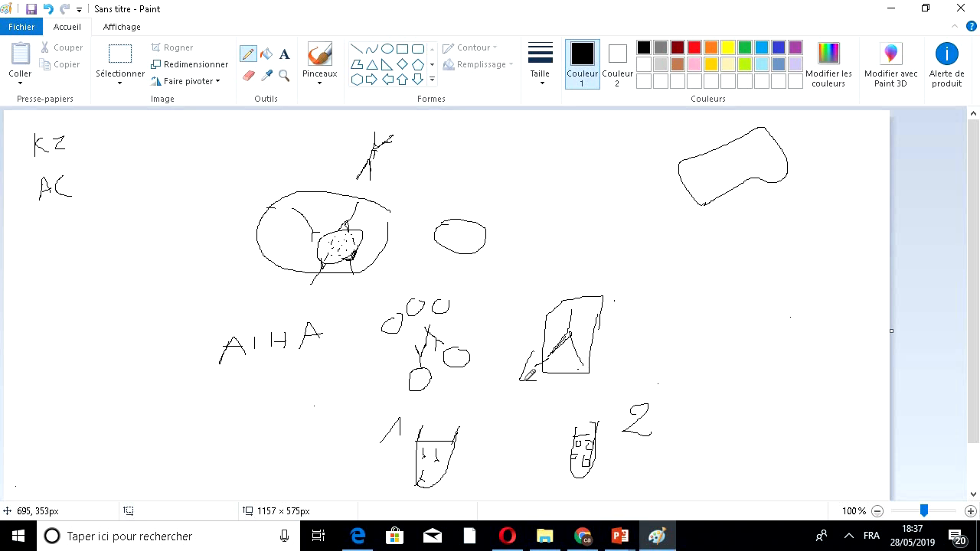
pyautogui.moveTo(361, 481)
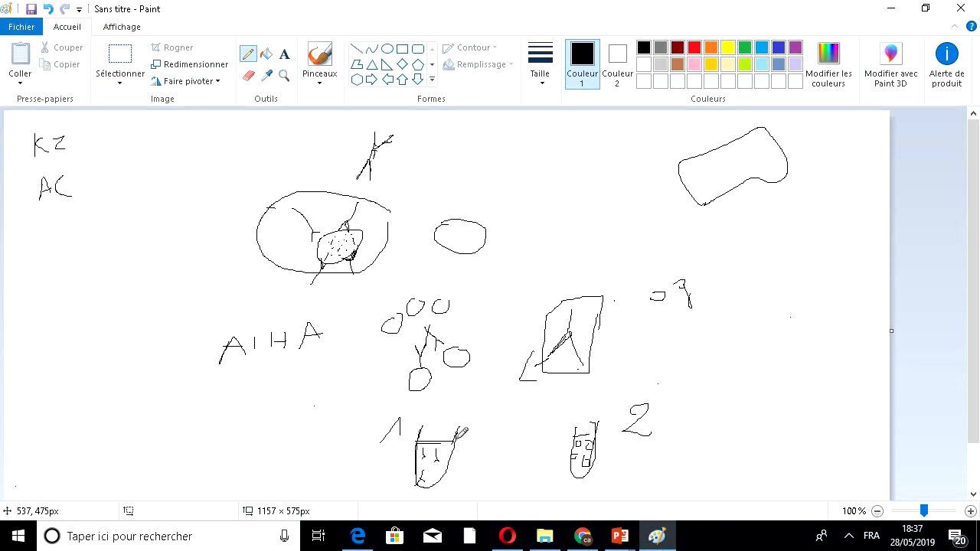
pyautogui.moveTo(615, 446)
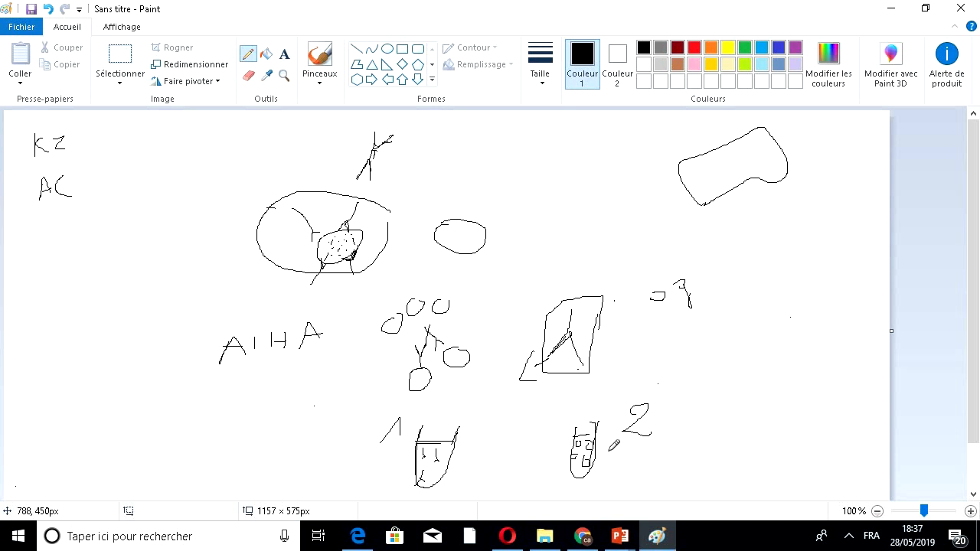
pyautogui.moveTo(557, 477)
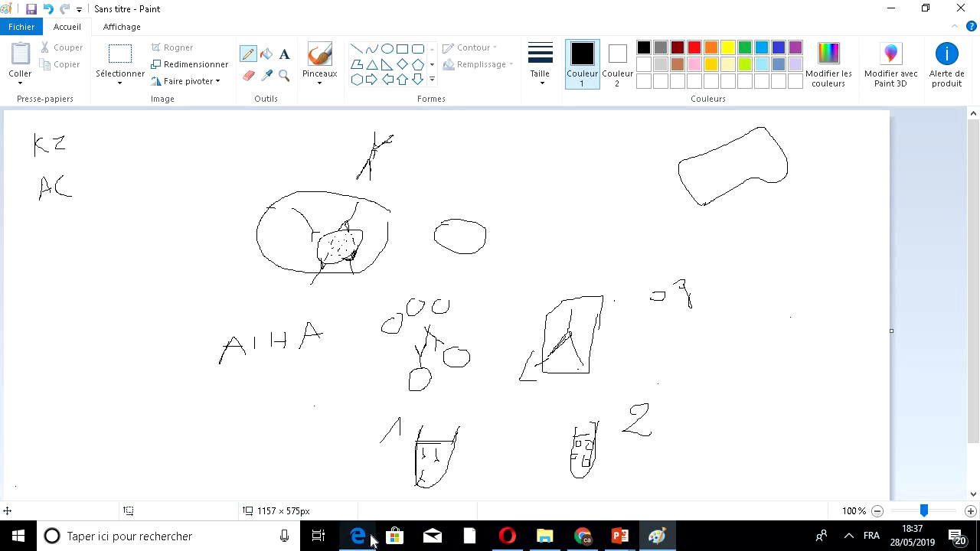
pyautogui.moveTo(747, 407)
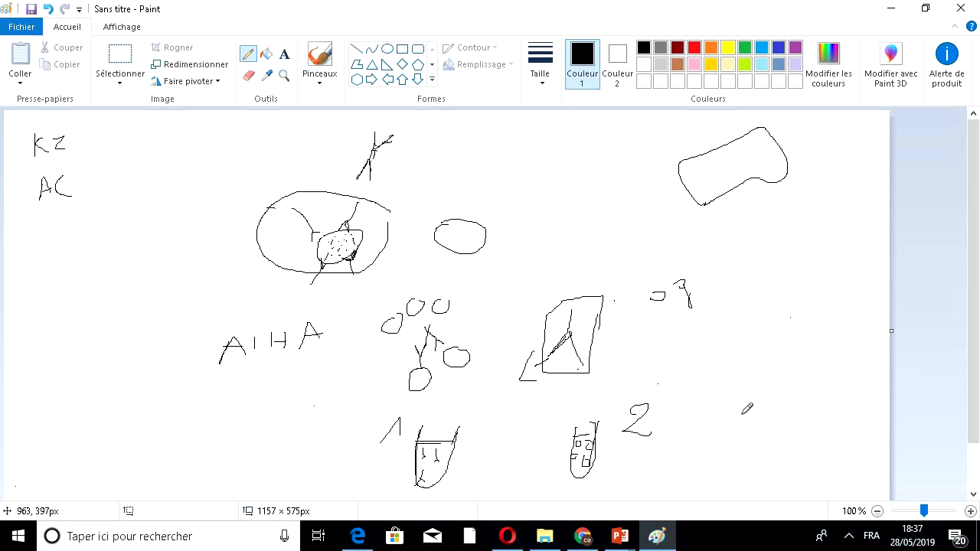
pyautogui.moveTo(582, 291)
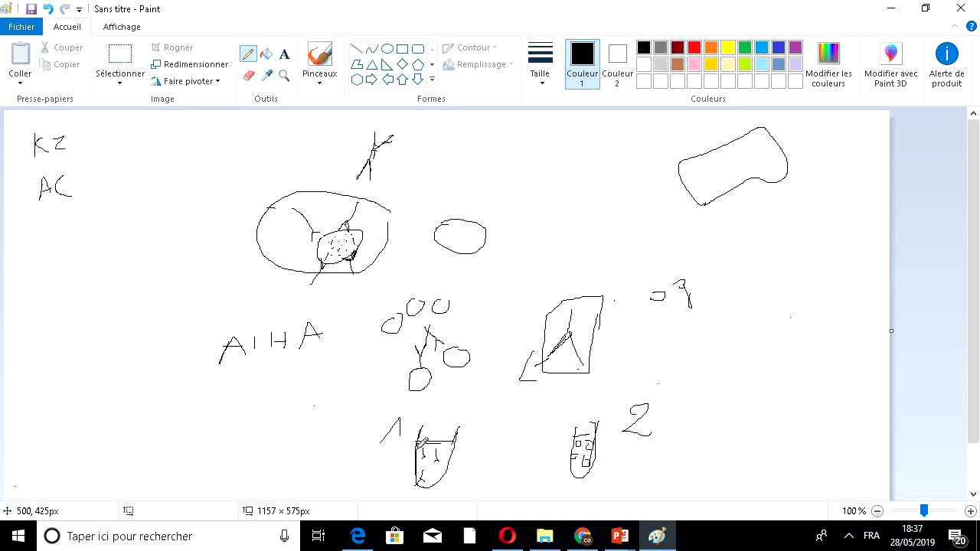
pyautogui.moveTo(683, 400)
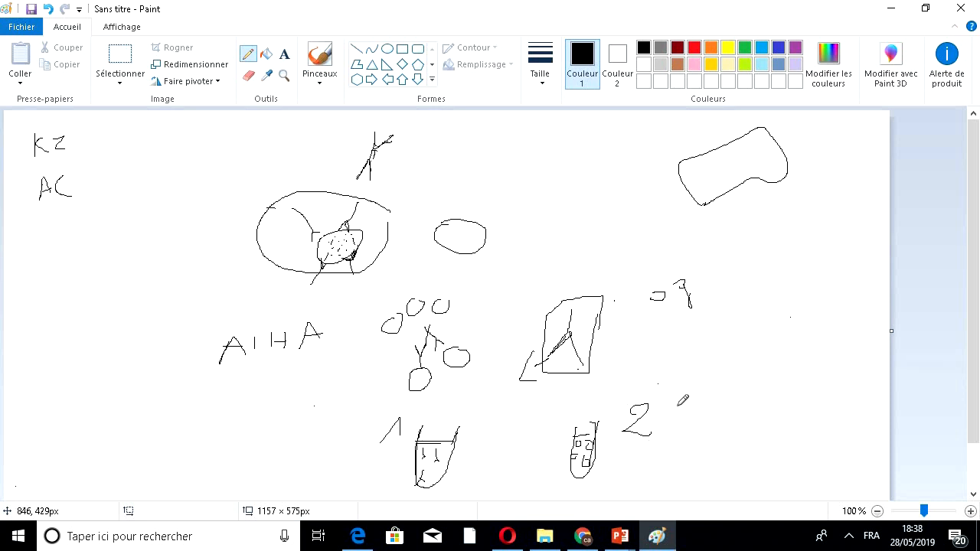
pyautogui.moveTo(655, 395)
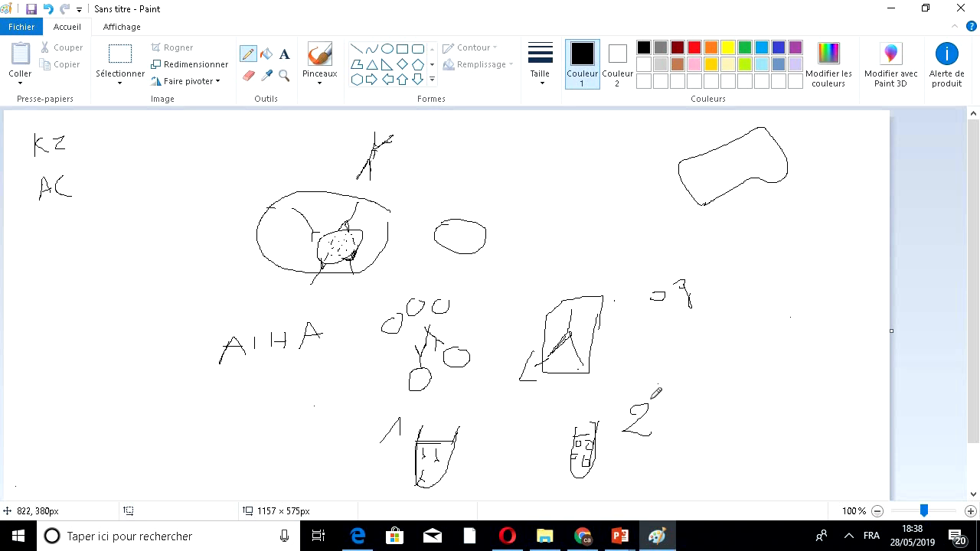
pyautogui.moveTo(632, 410)
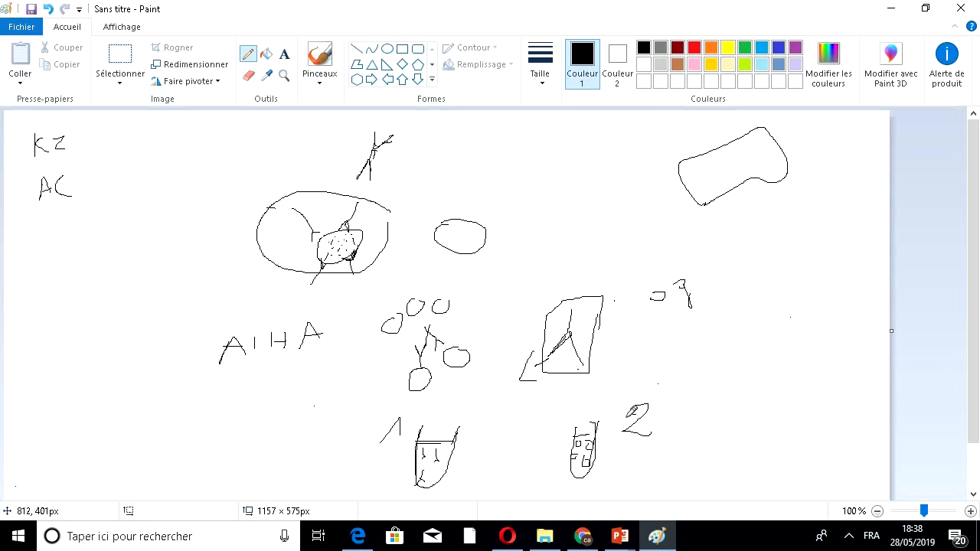
pyautogui.moveTo(725, 395)
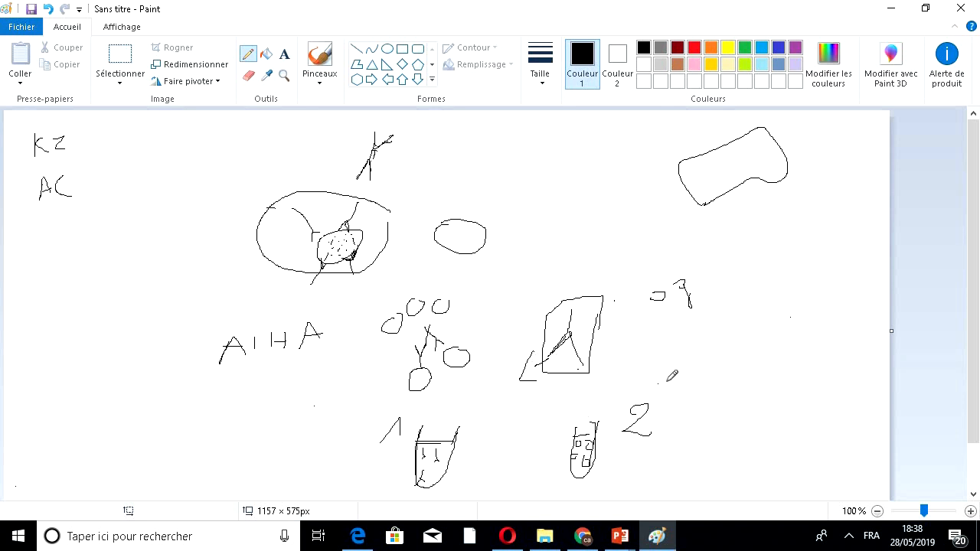
pyautogui.moveTo(726, 386)
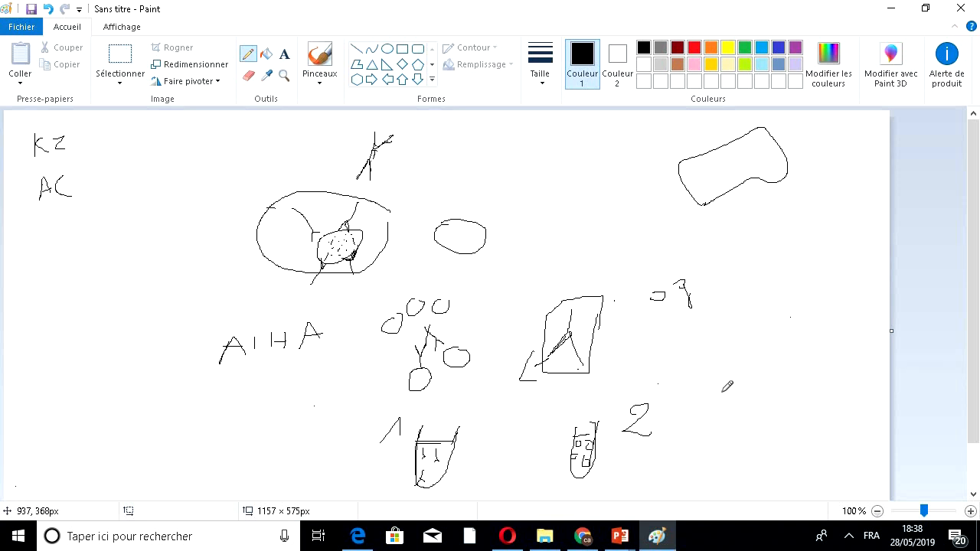
pyautogui.moveTo(725, 379)
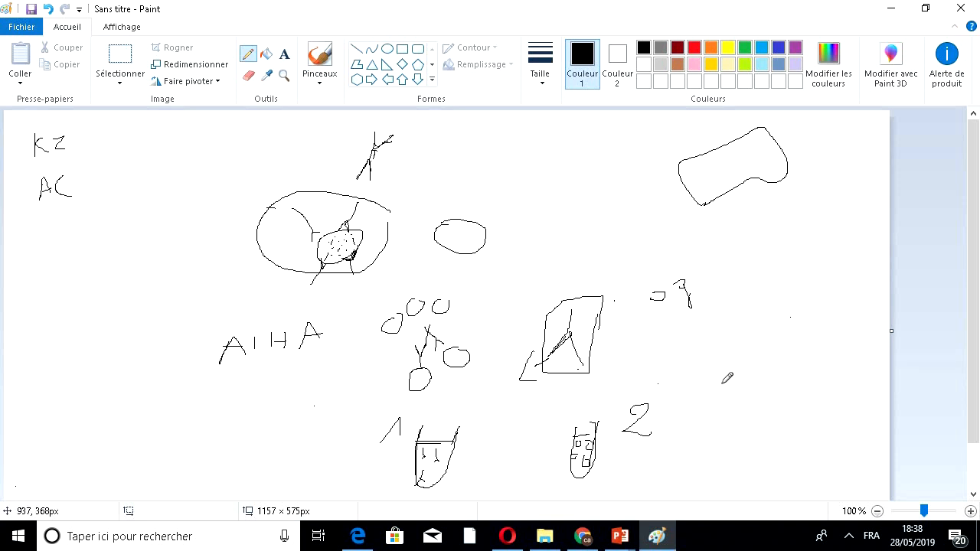
pyautogui.moveTo(717, 303)
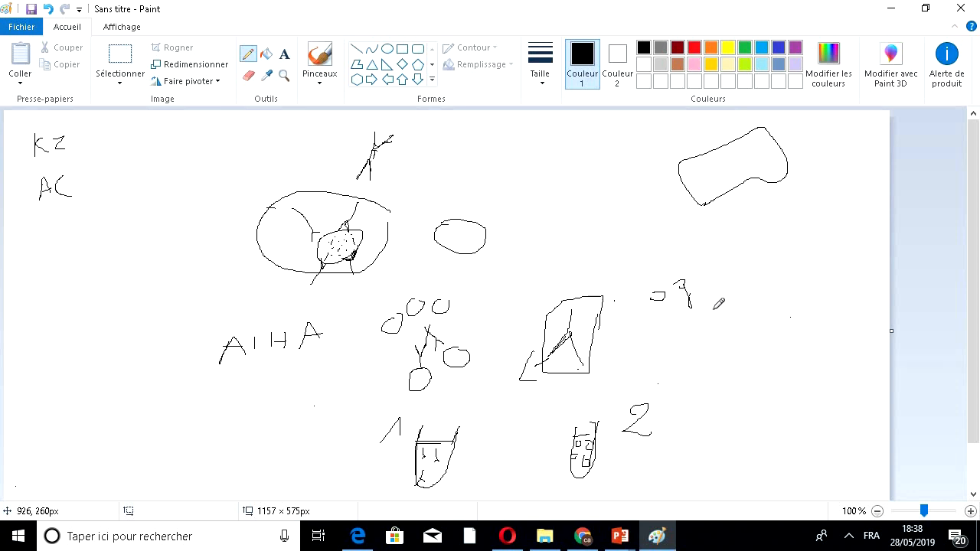